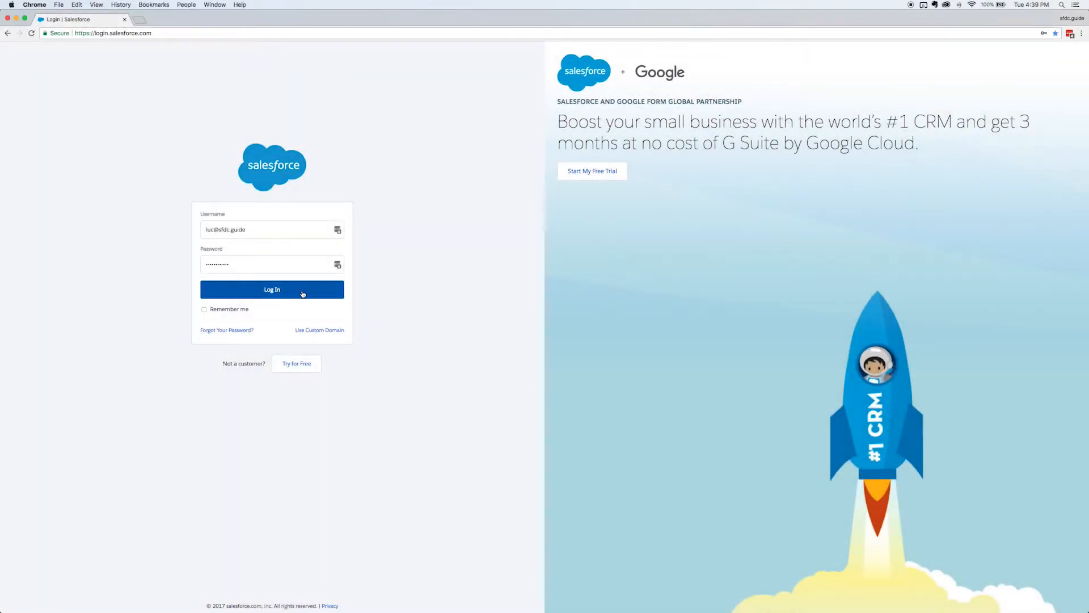
- Log into the Salesforce org and focus the Setup Quick Find box
click(272, 289)
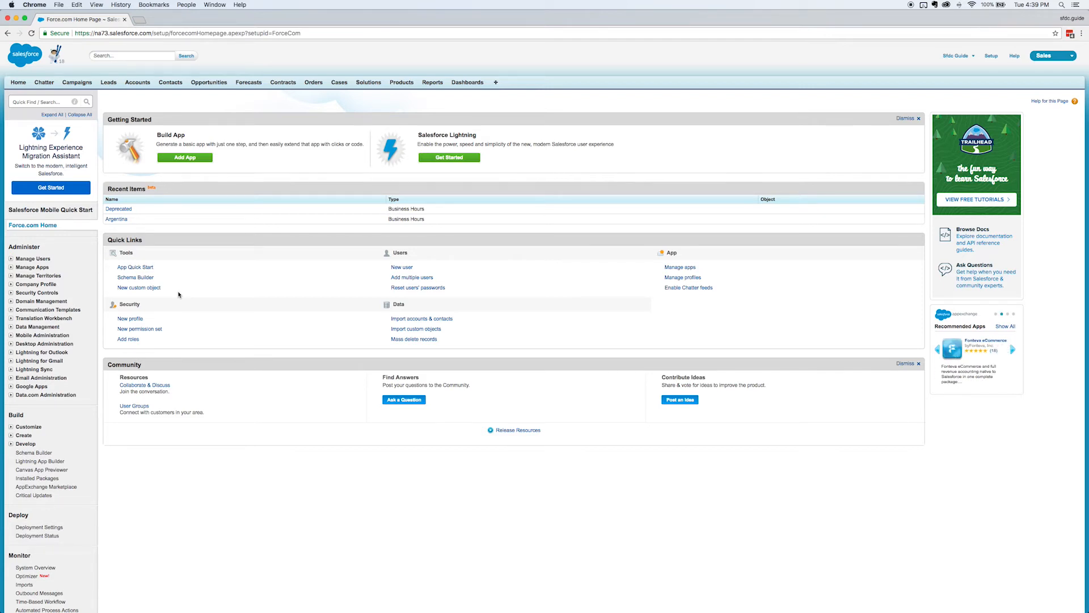
click(43, 101)
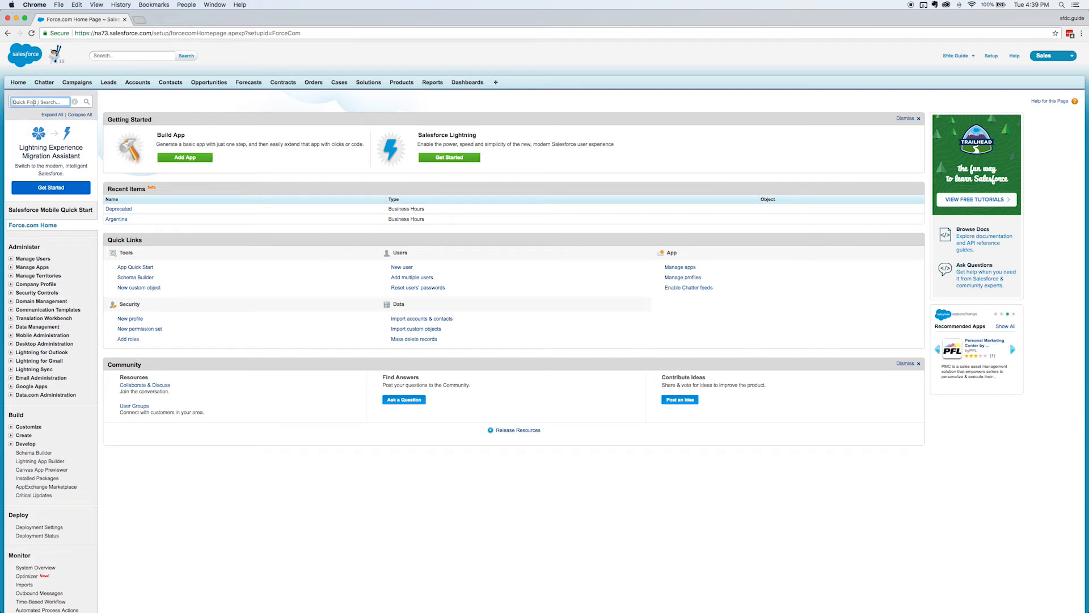
- Search setup for 'business', open Business Hours and start a new record named My Business Hours
text(business)
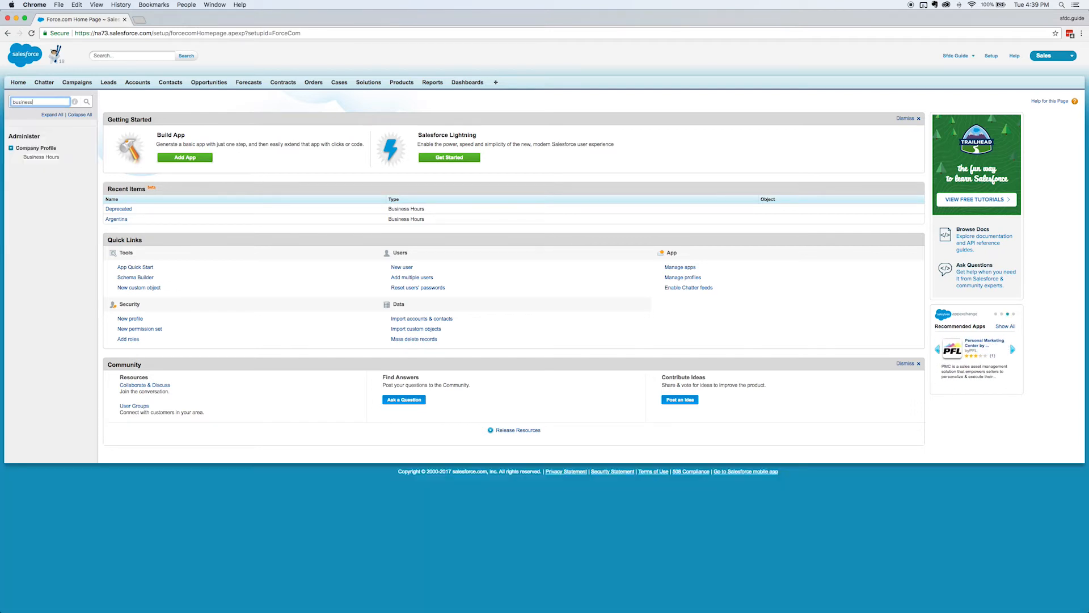
click(41, 157)
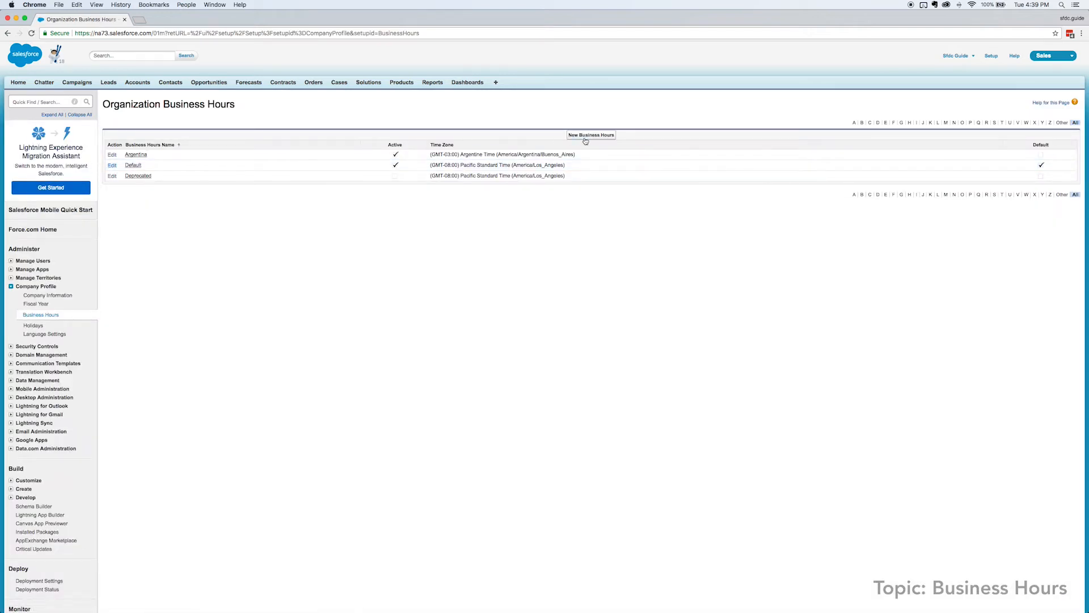
click(591, 133)
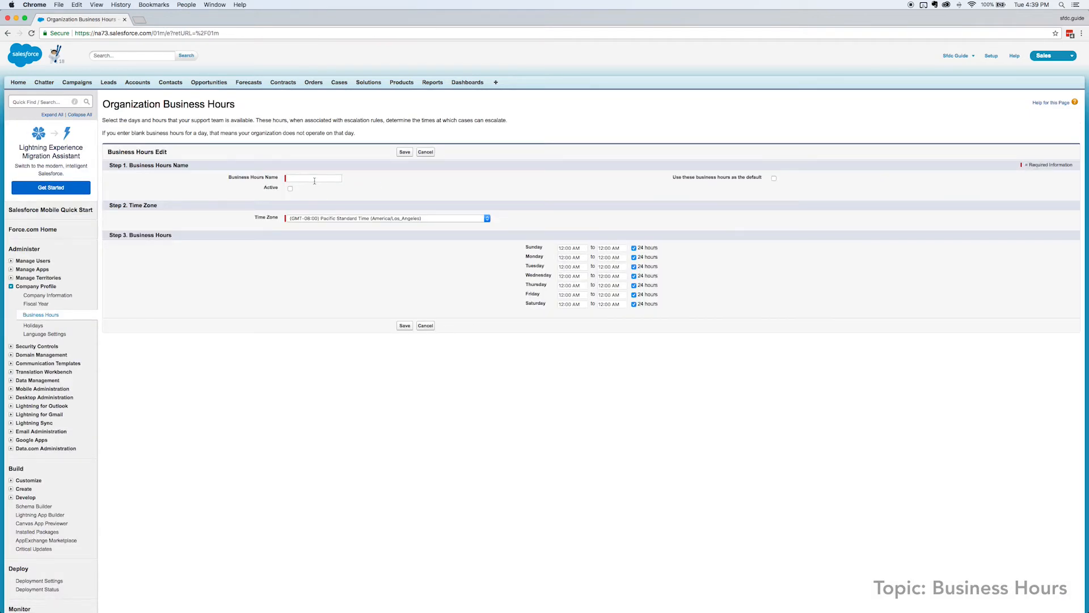
text(My Business Hours)
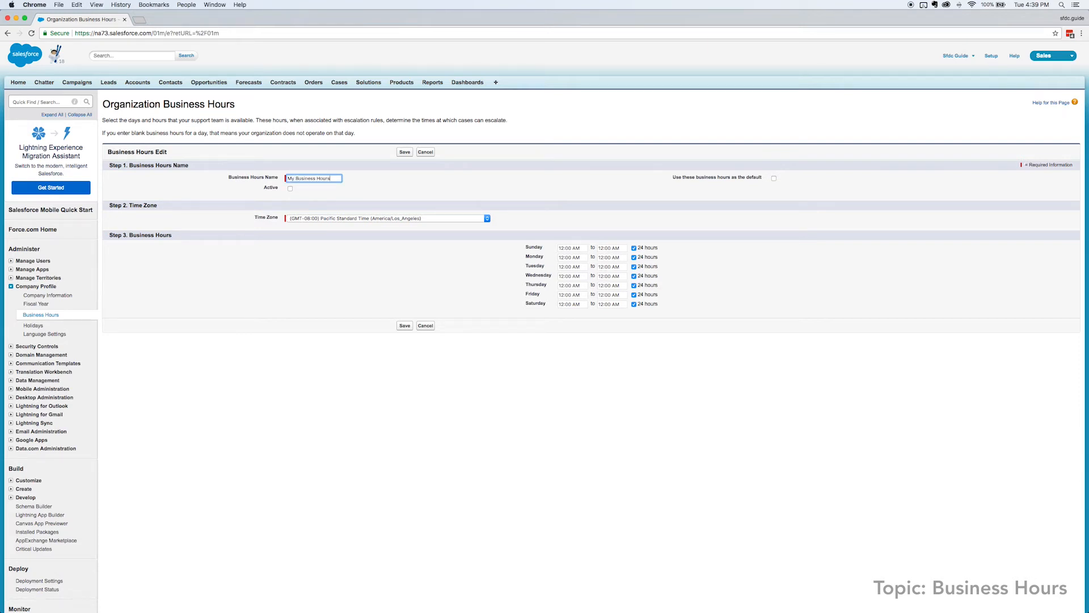
- Mark it active and default, clear the 24-hour days and set weekdays to 9:00 AM–5:00 PM
click(290, 189)
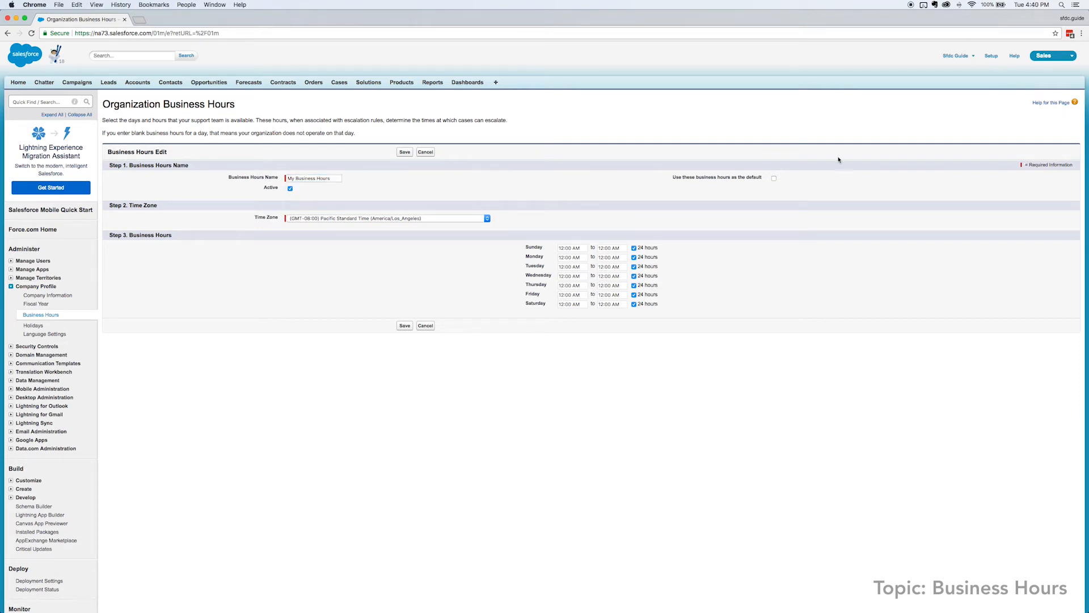
click(774, 177)
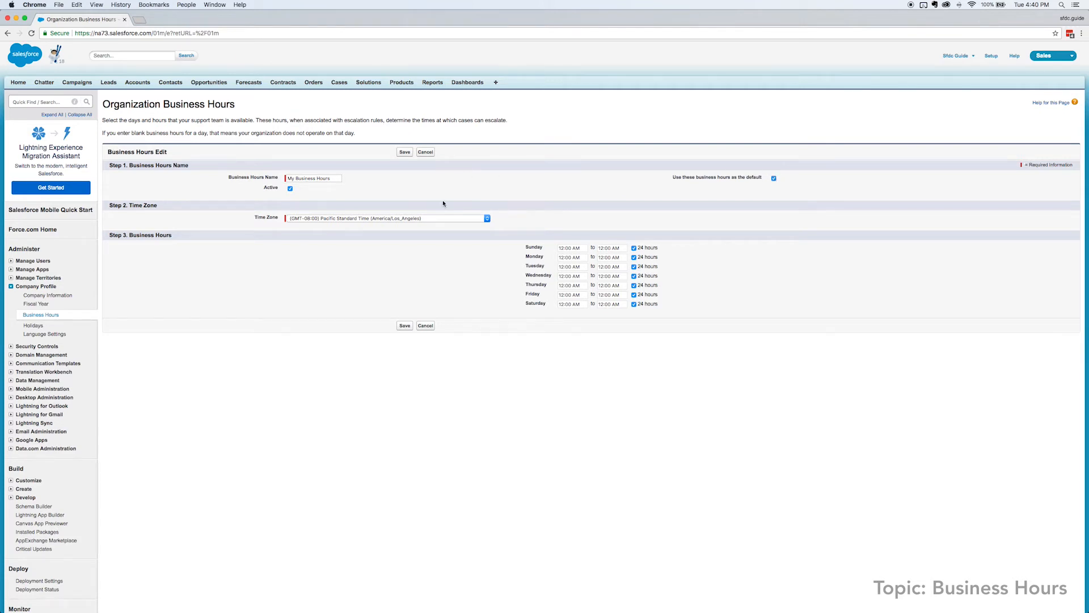
click(486, 218)
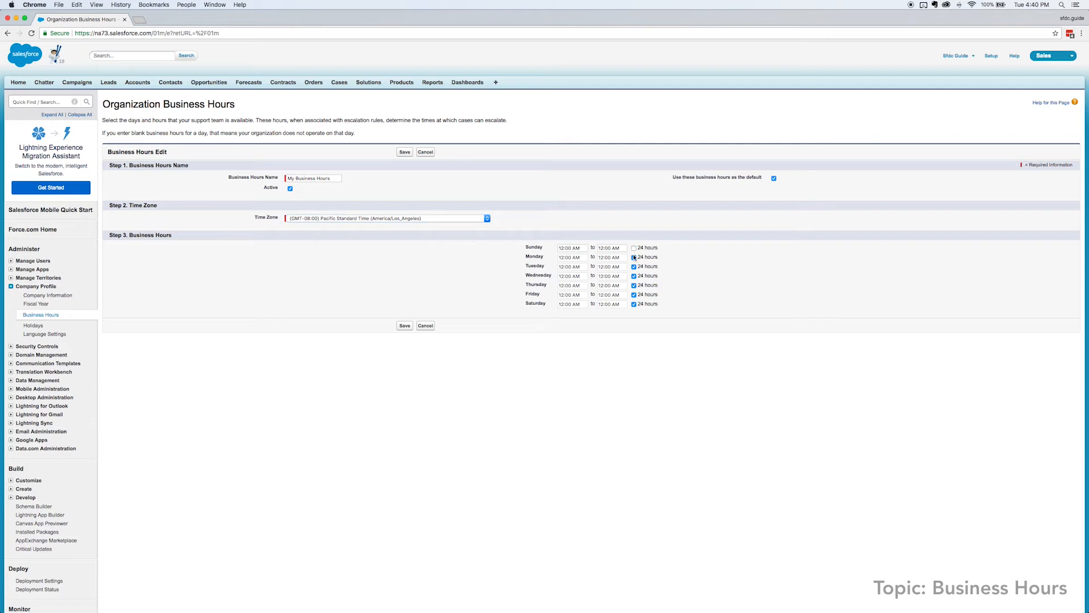
click(633, 274)
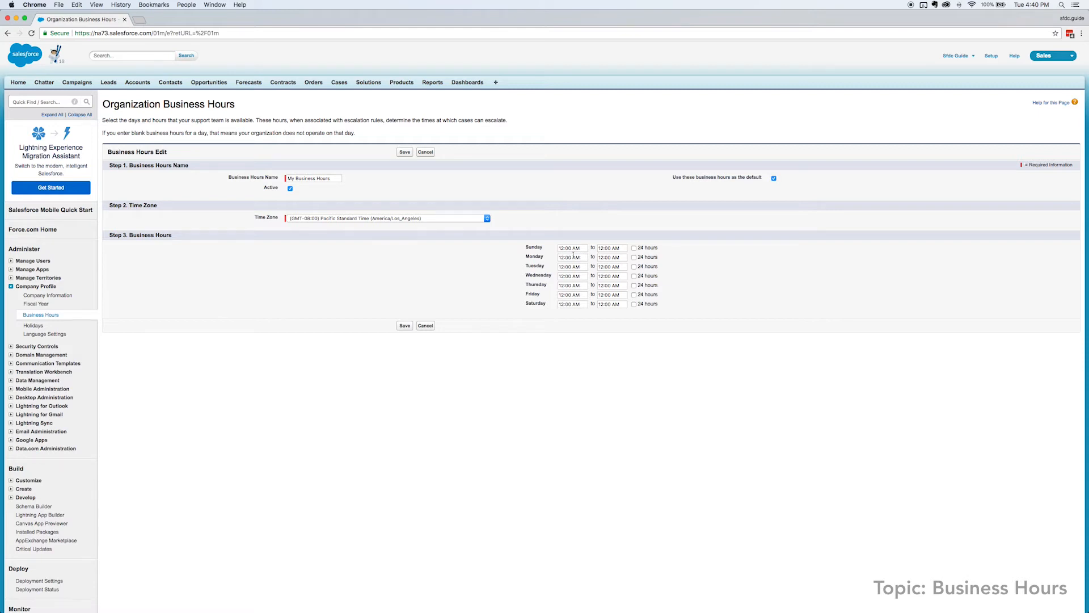
click(572, 256)
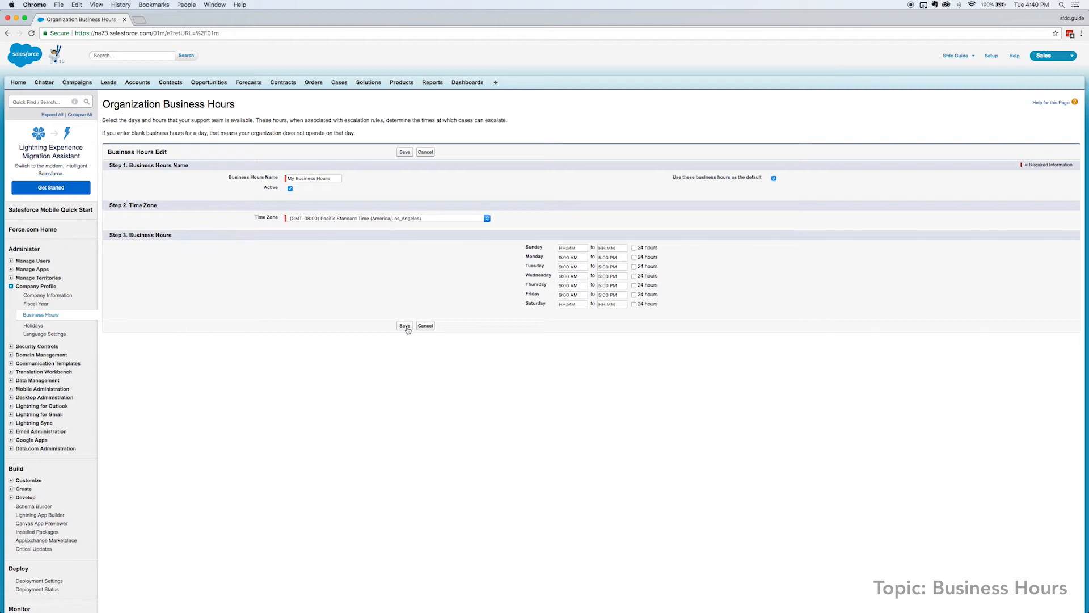
mouse_move(406, 327)
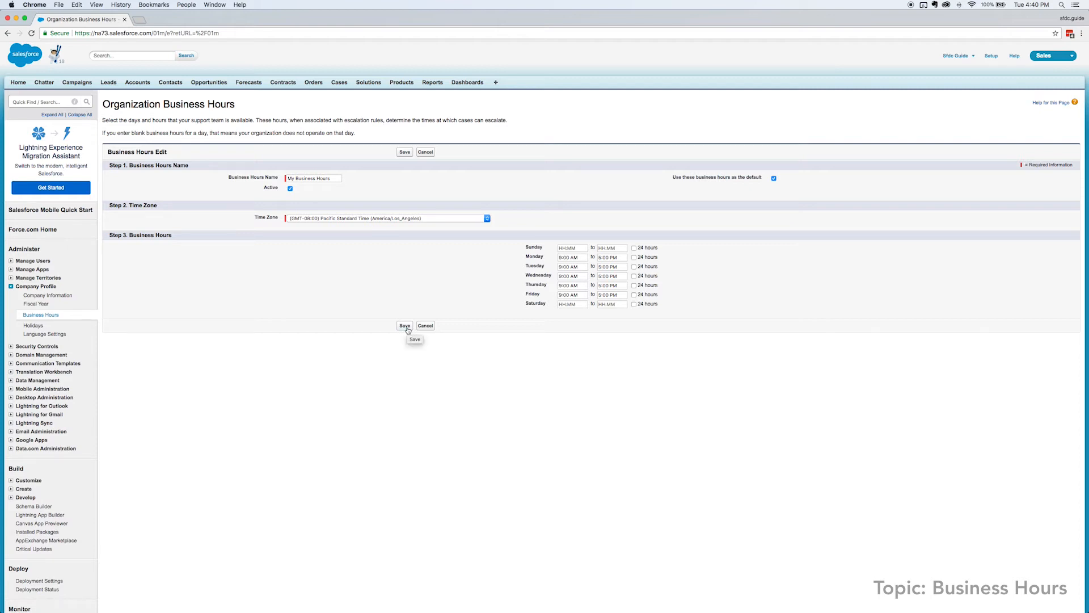
- Save My Business Hours, review its holidays list and return without adding any
click(404, 326)
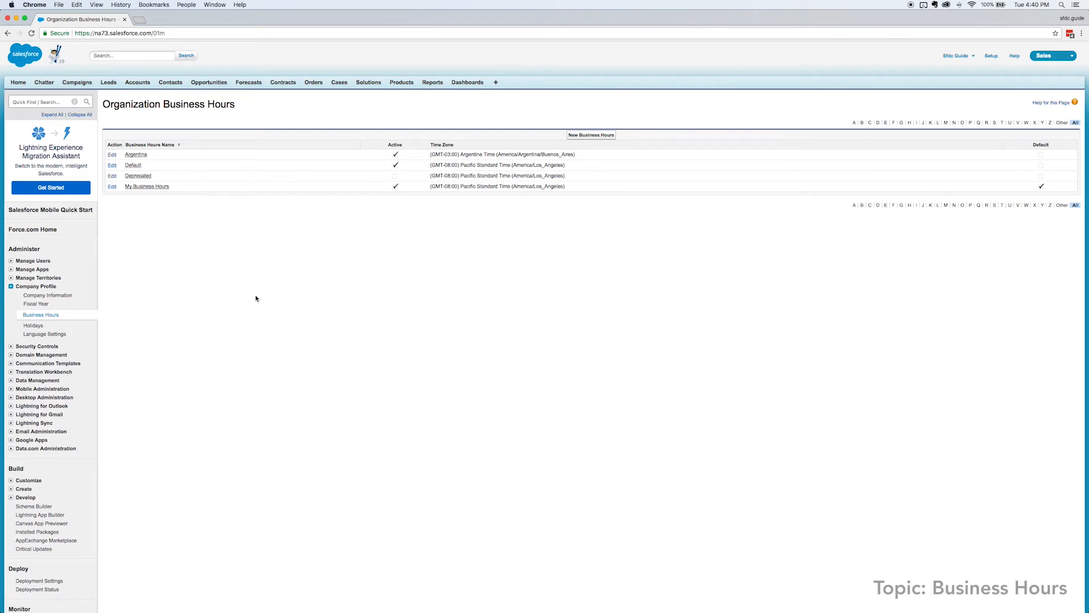
click(148, 186)
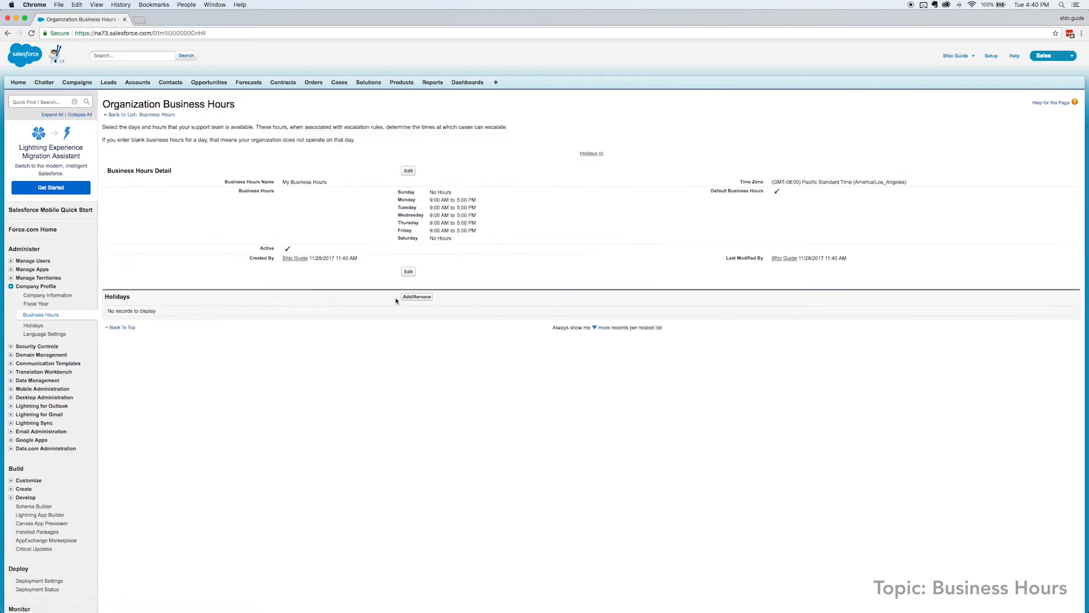
click(416, 297)
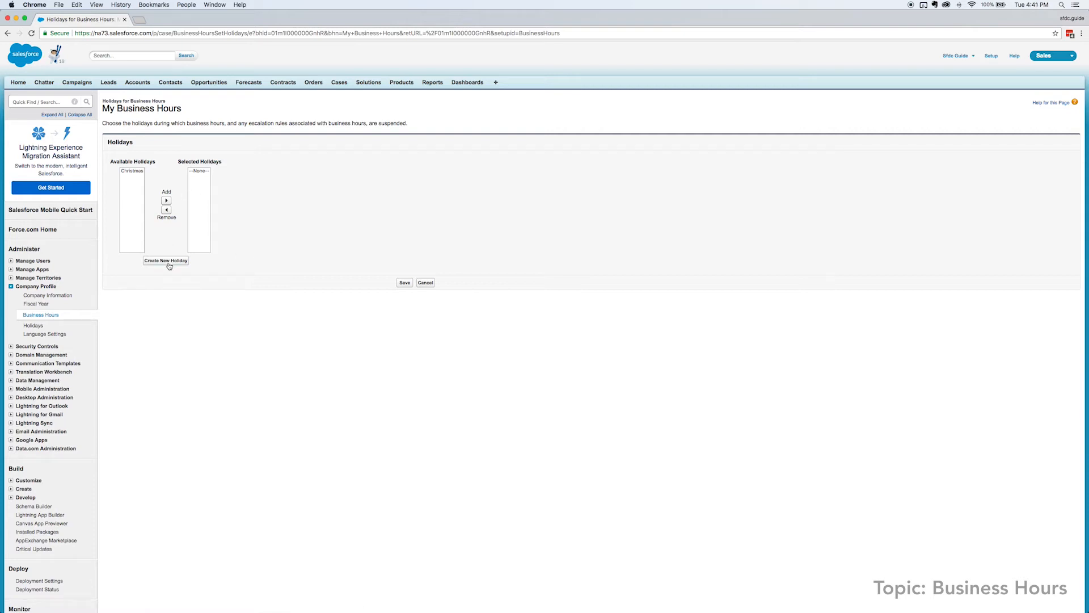
mouse_move(167, 265)
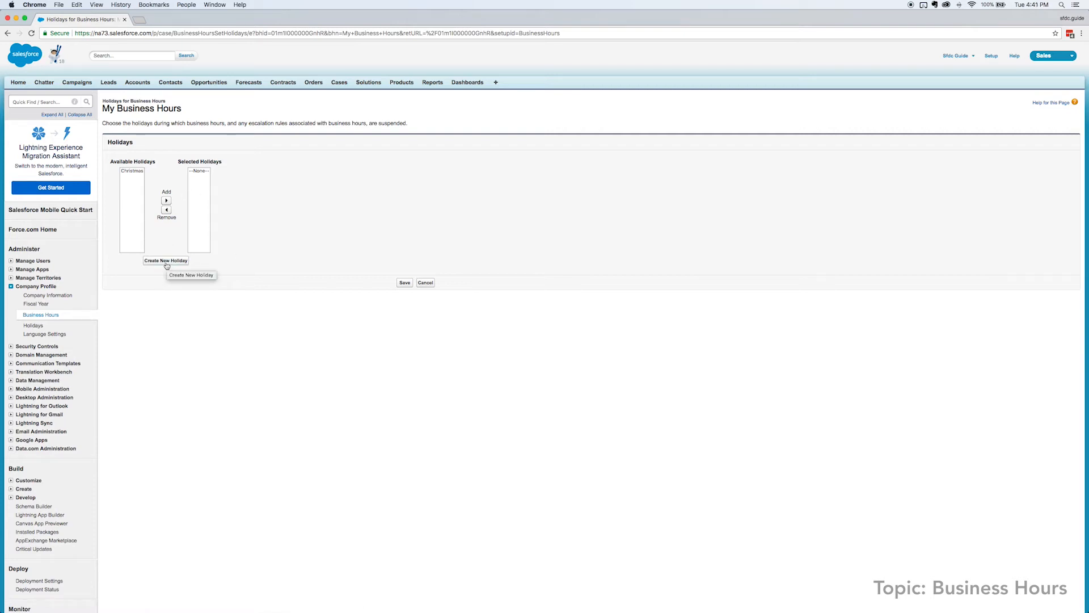
mouse_move(427, 286)
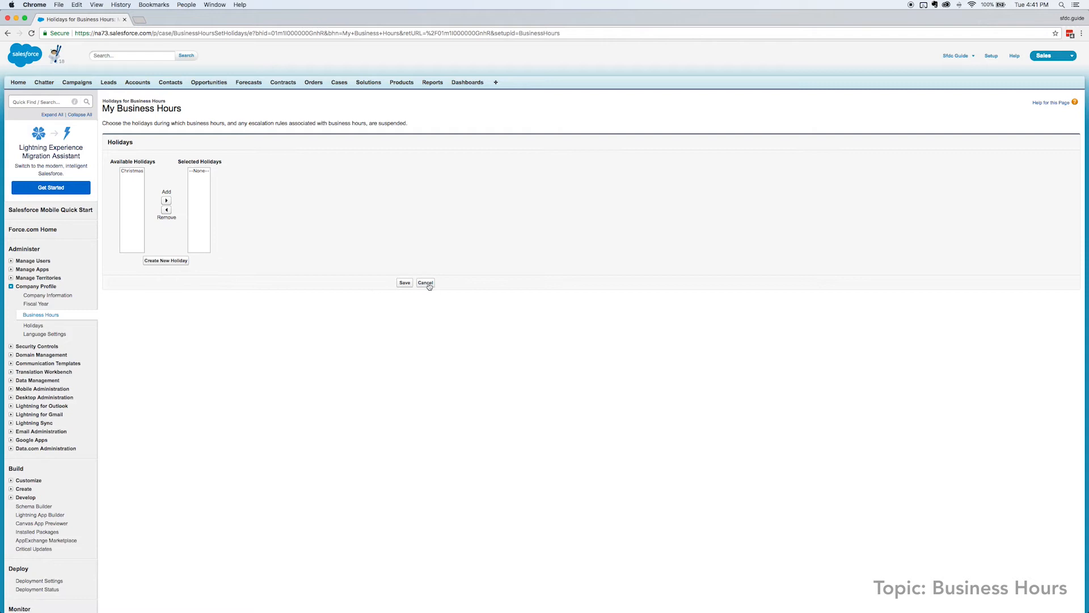
mouse_move(429, 286)
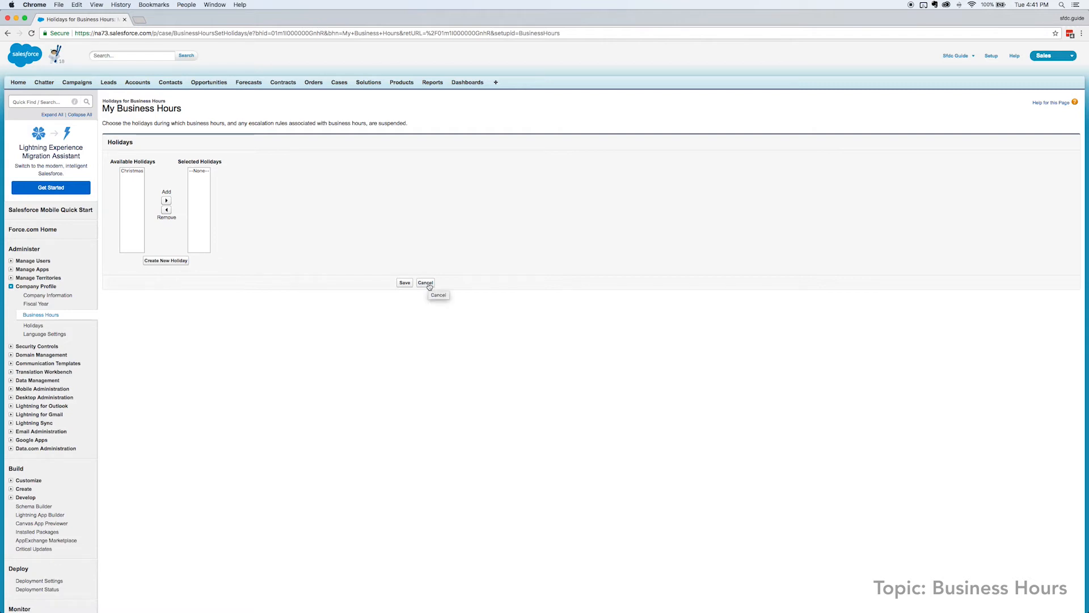
click(425, 283)
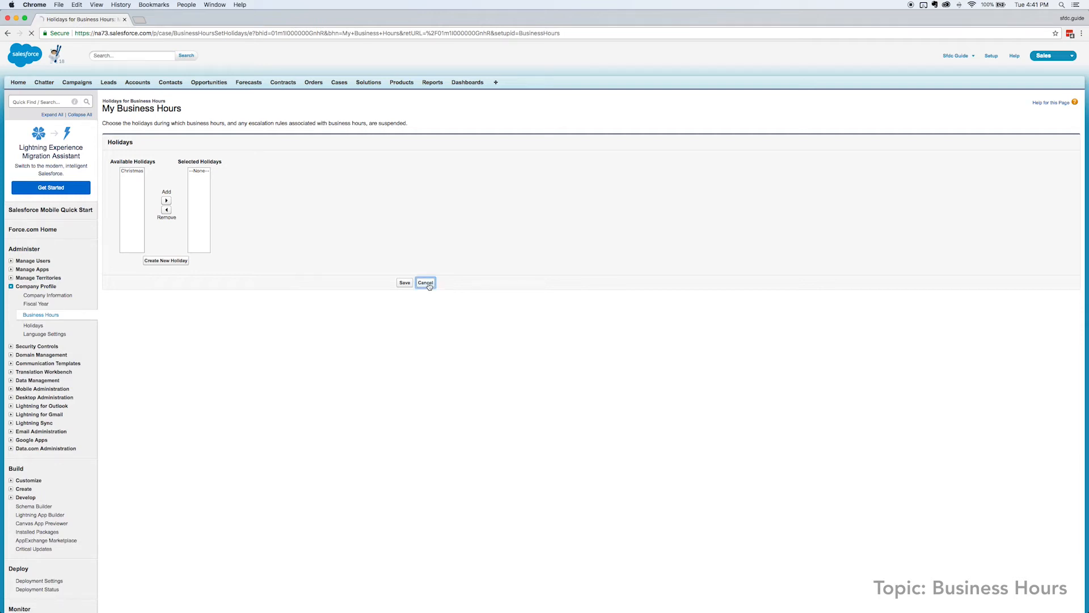
click(425, 282)
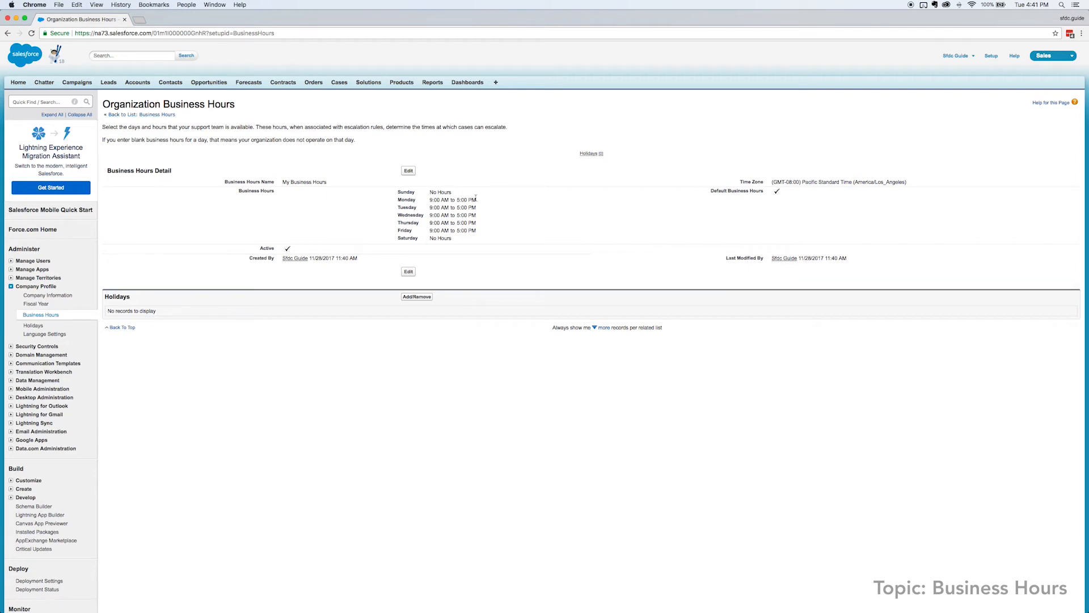
mouse_move(483, 235)
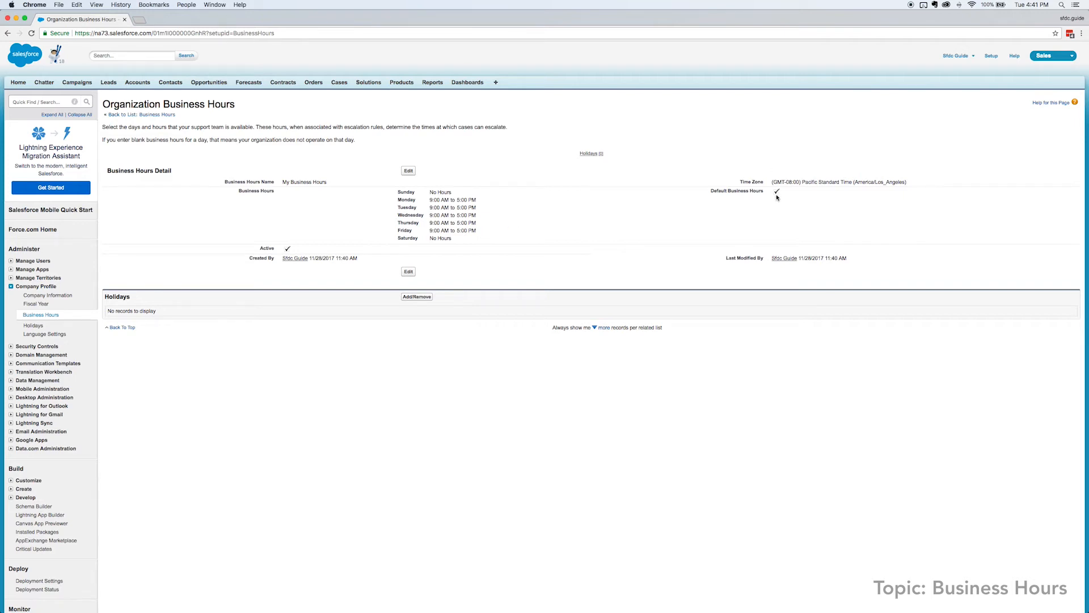
mouse_move(776, 193)
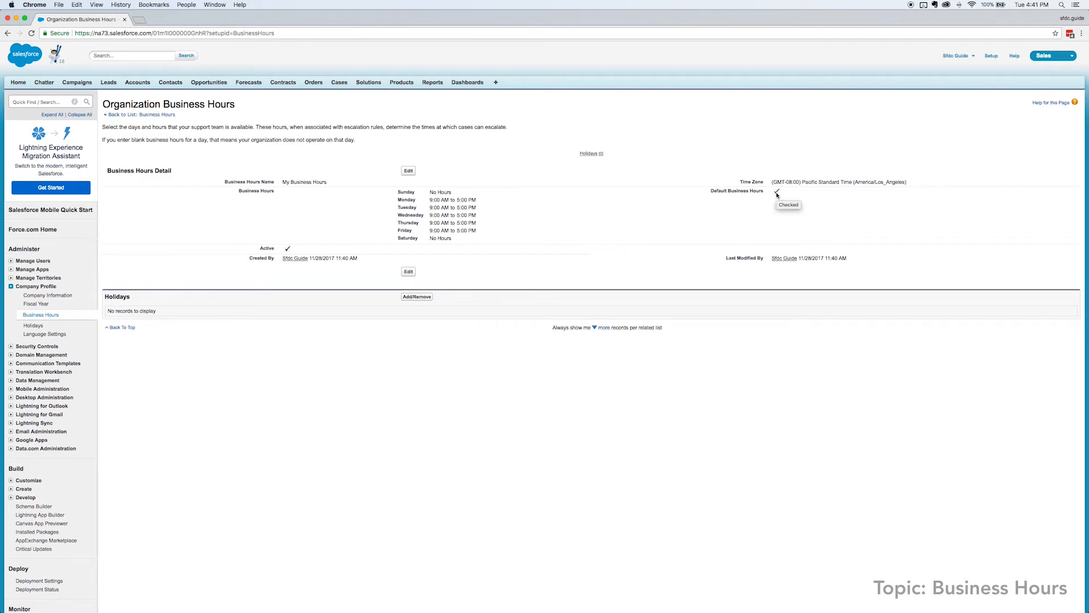
mouse_move(332, 186)
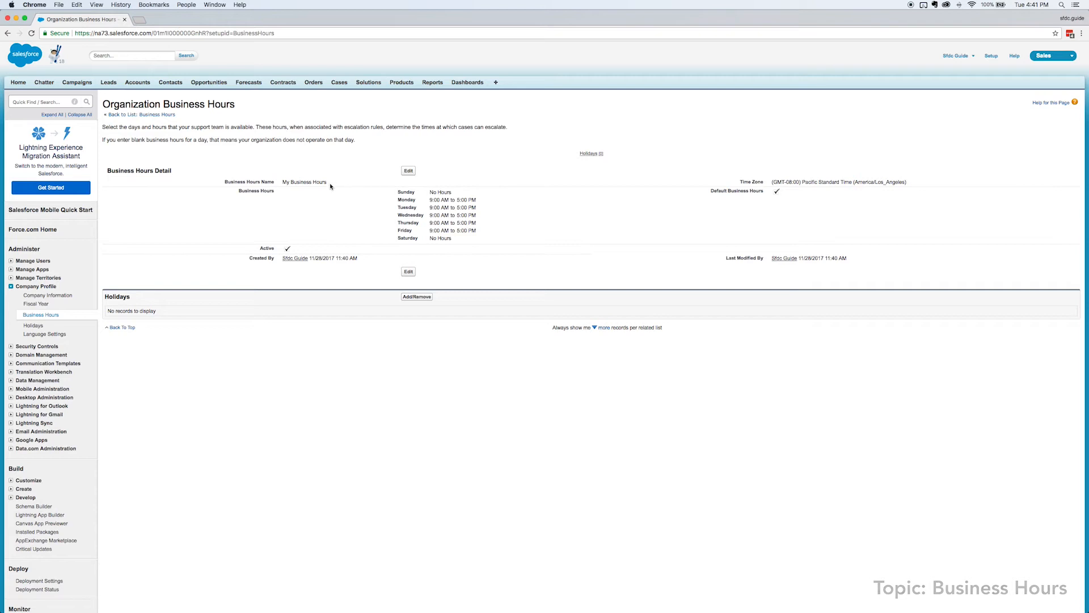
mouse_move(108, 130)
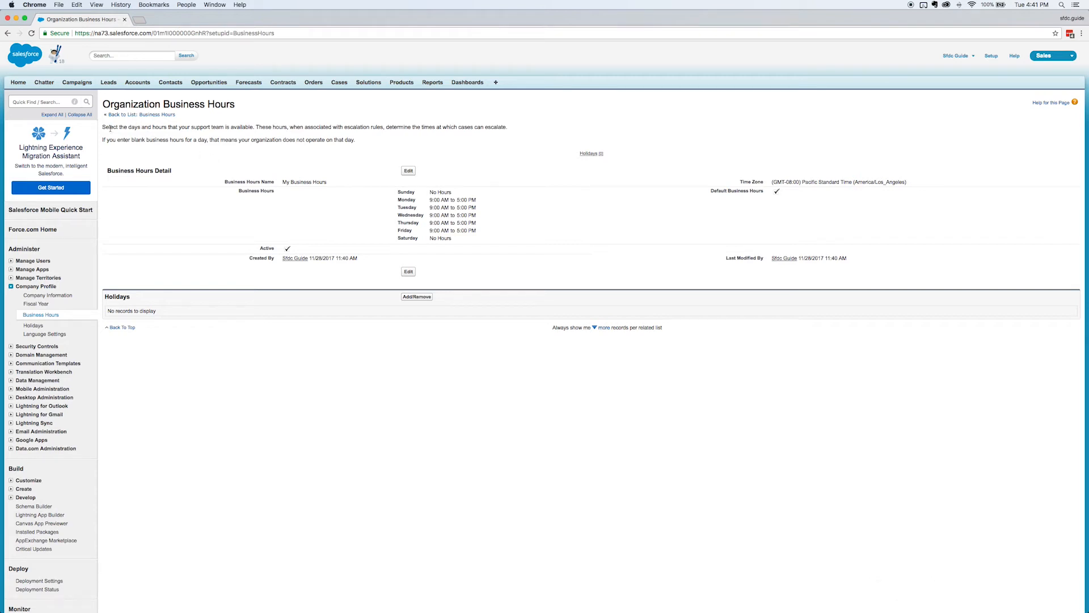
- From Lead Fields, start a new custom field and choose the Picklist type
click(33, 225)
text(lead)
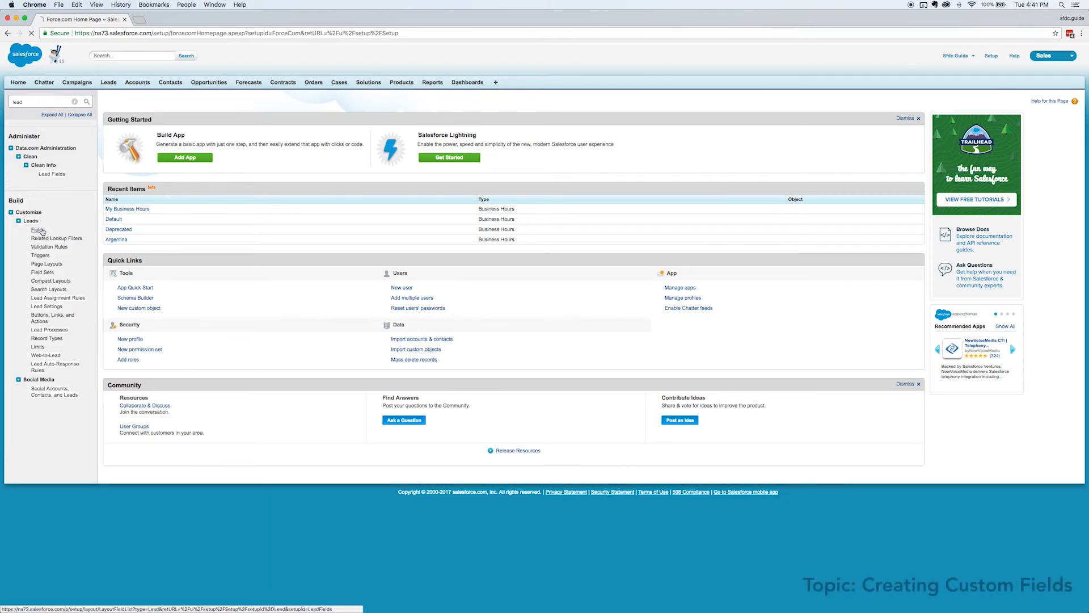
click(35, 229)
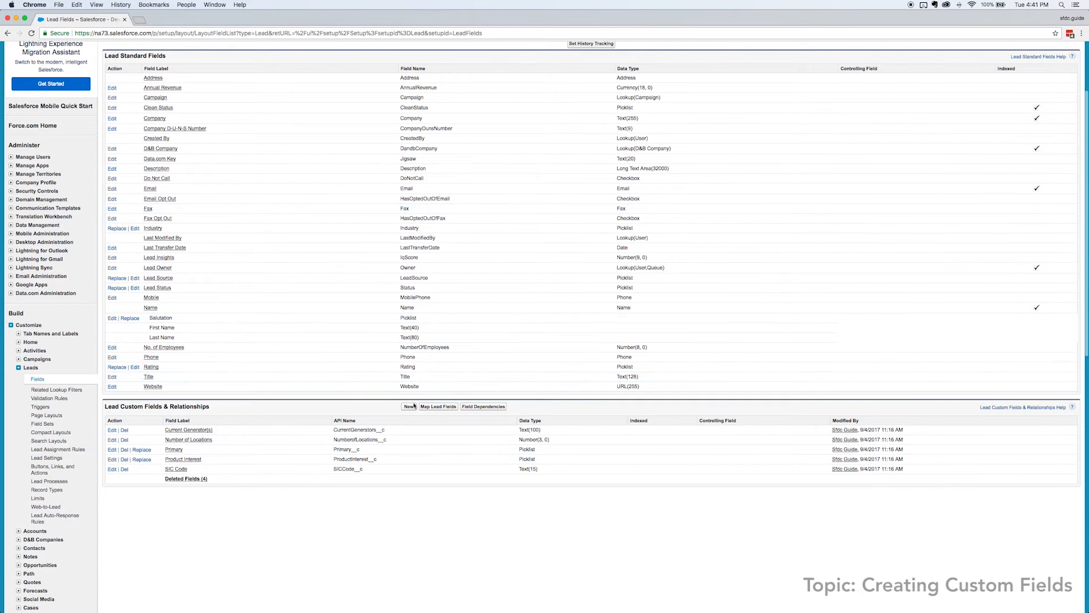
click(406, 407)
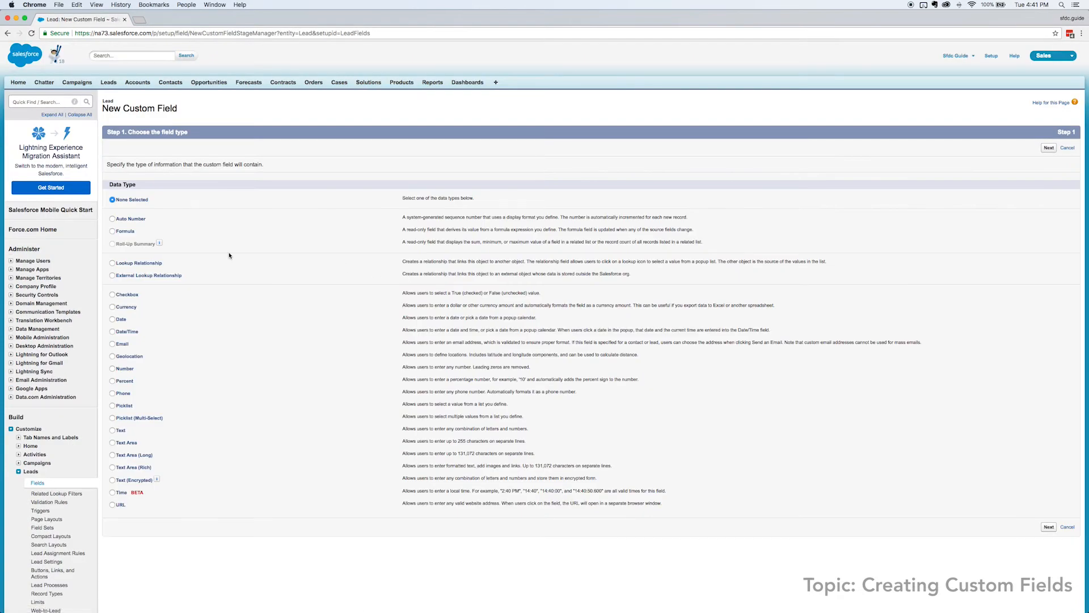
click(113, 370)
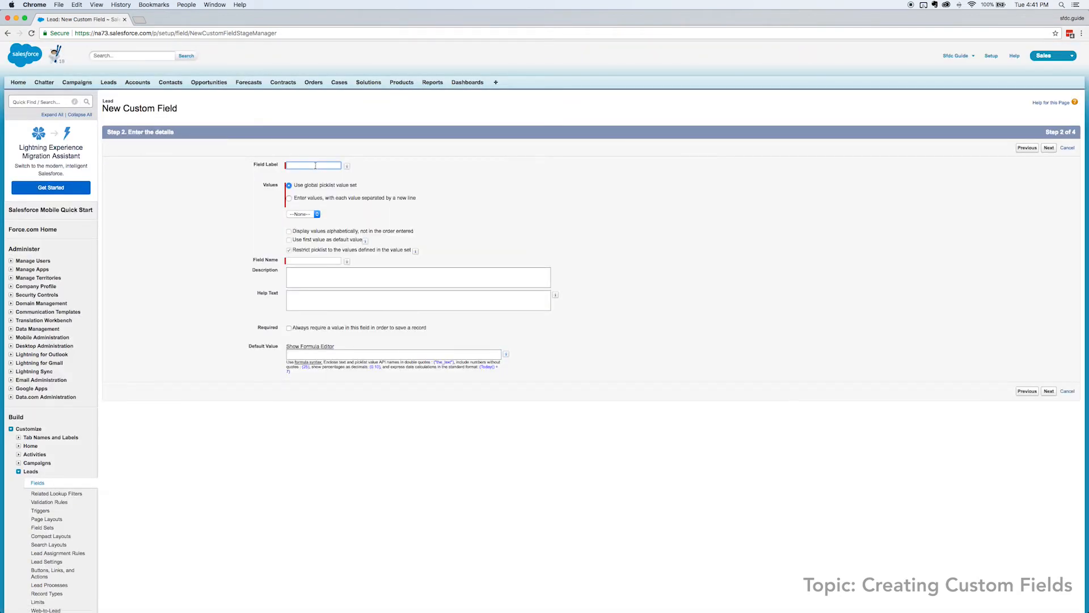
- Label it Prompt Contact Status with values New, Danger, Contacted Promptly, Not Contacted Promptly, first value default
text(Prompt Contact Status)
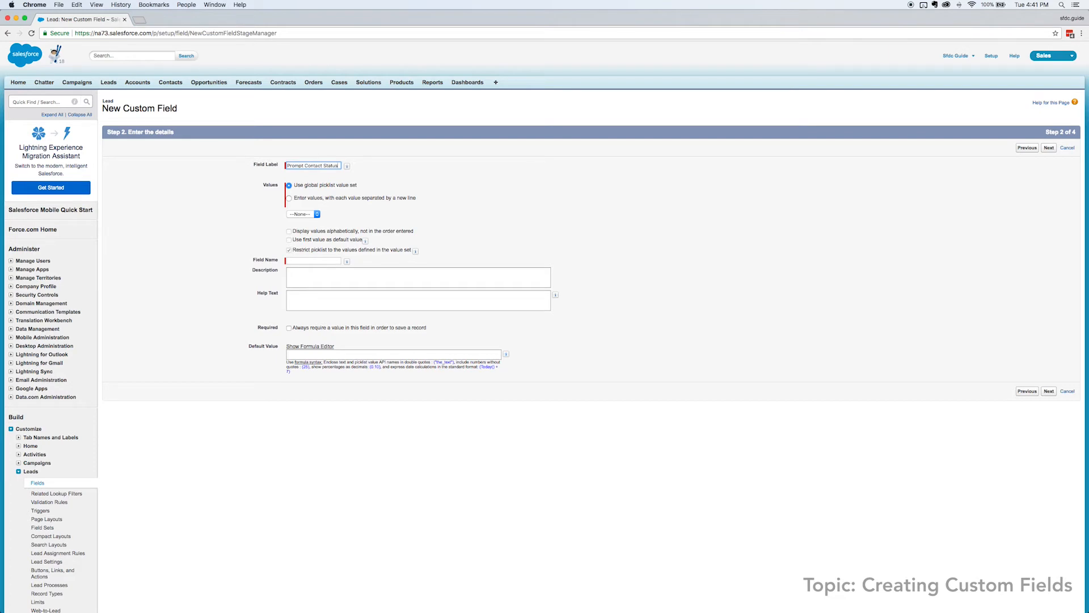
click(289, 198)
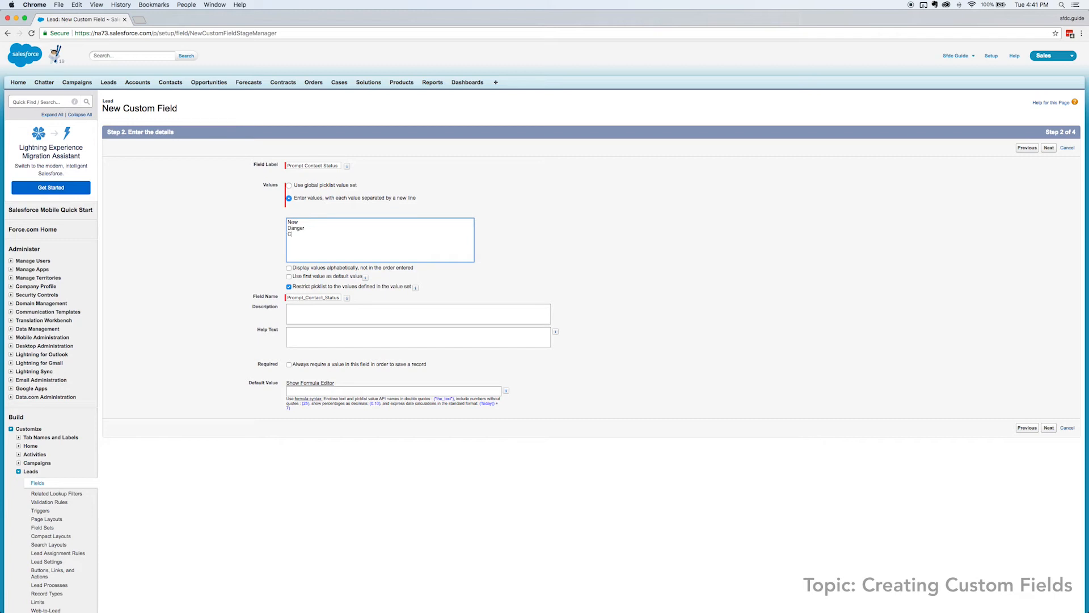
text(ontacted Promptly)
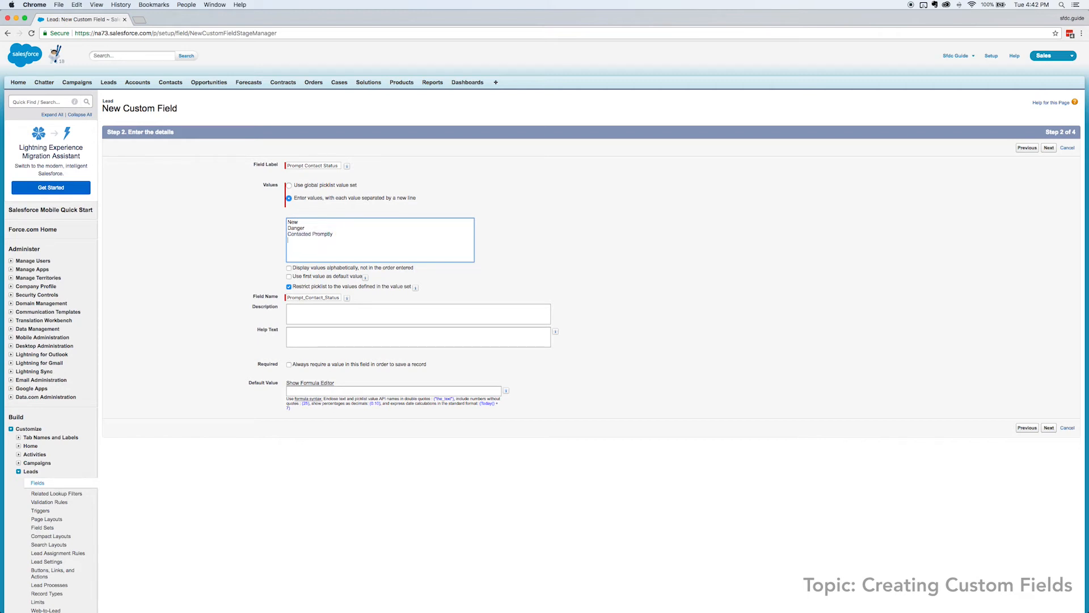
text(Not Contacted Promptly)
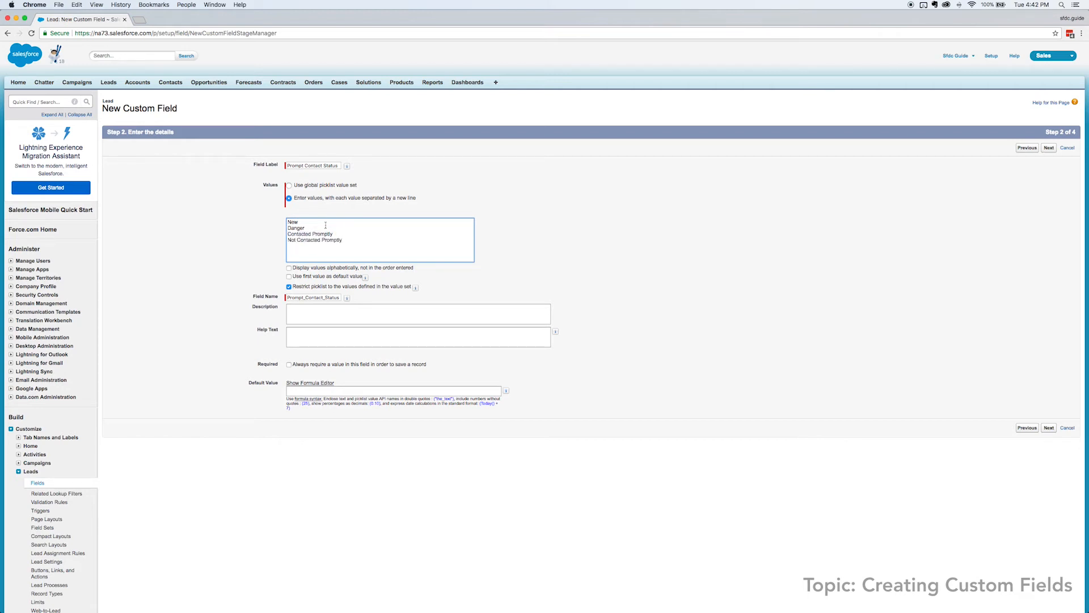
click(289, 276)
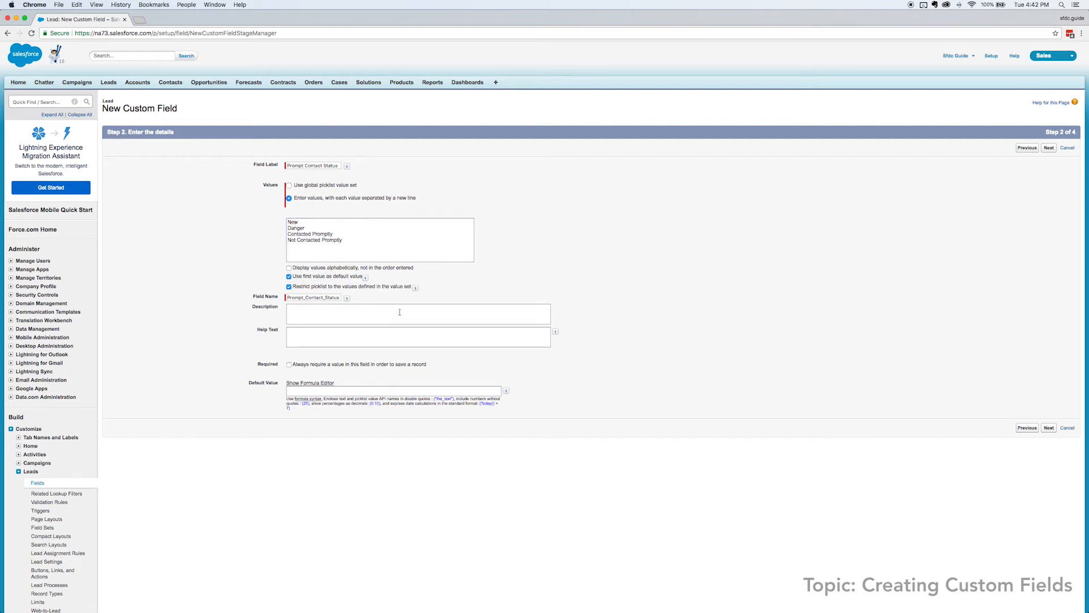
mouse_move(1053, 445)
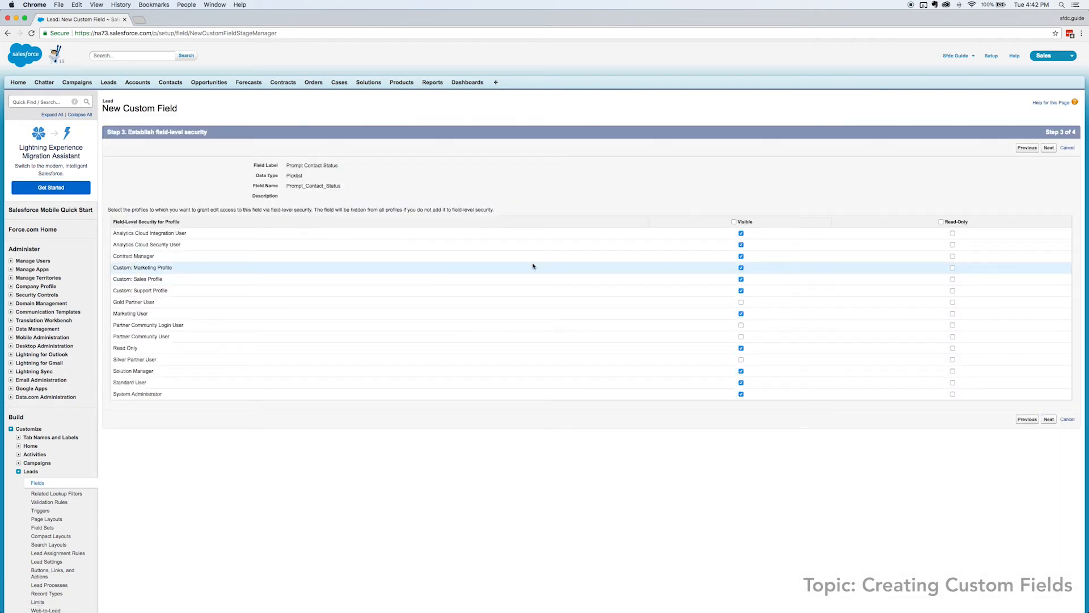
- Make the field visible to all profiles, place it only on Lead Layout and save it
click(734, 223)
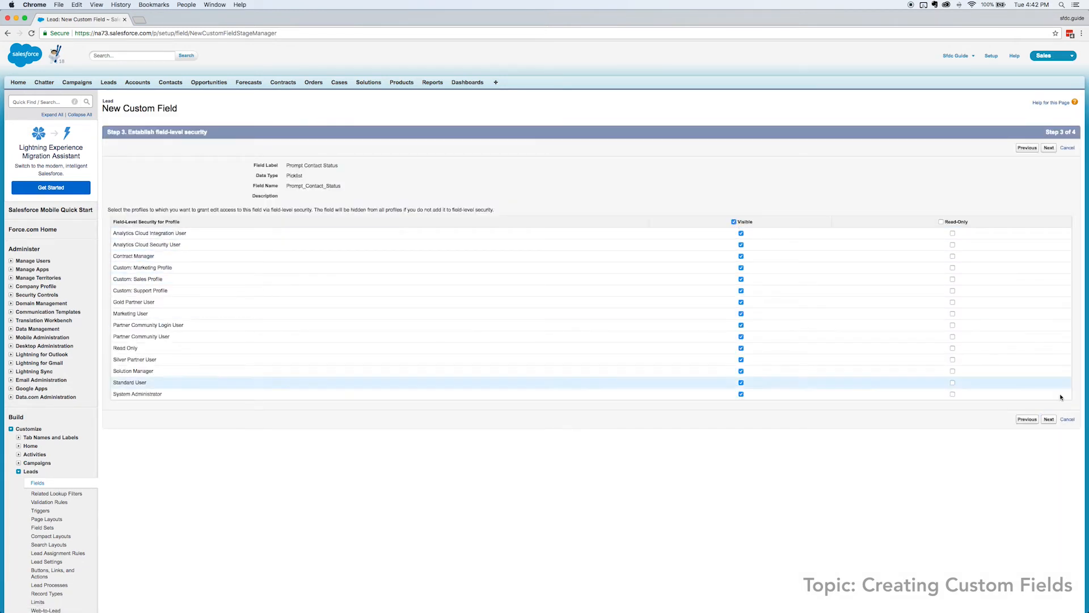
click(1048, 147)
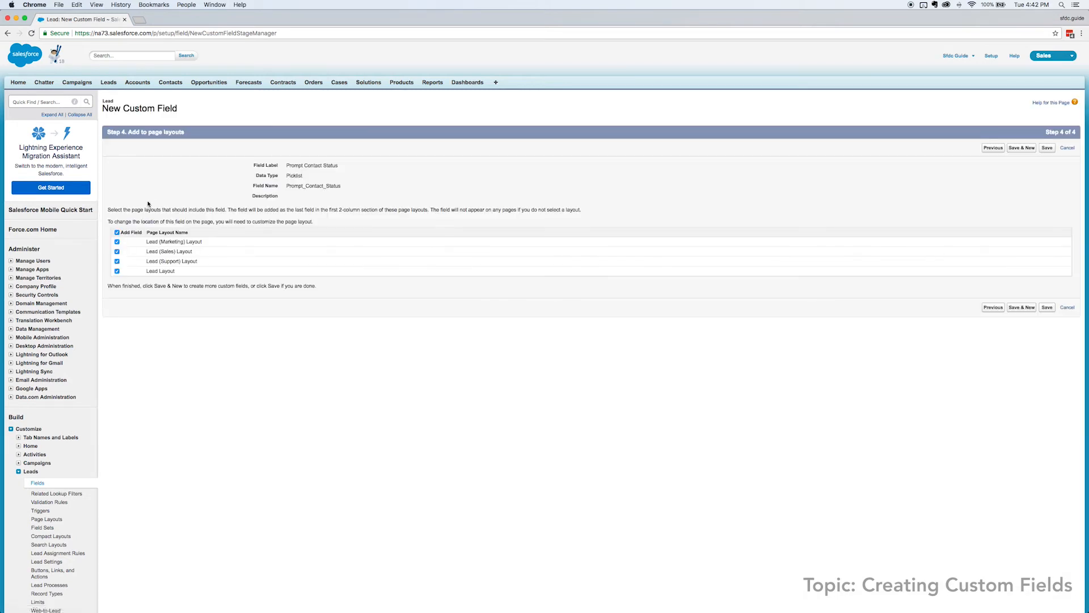
click(116, 231)
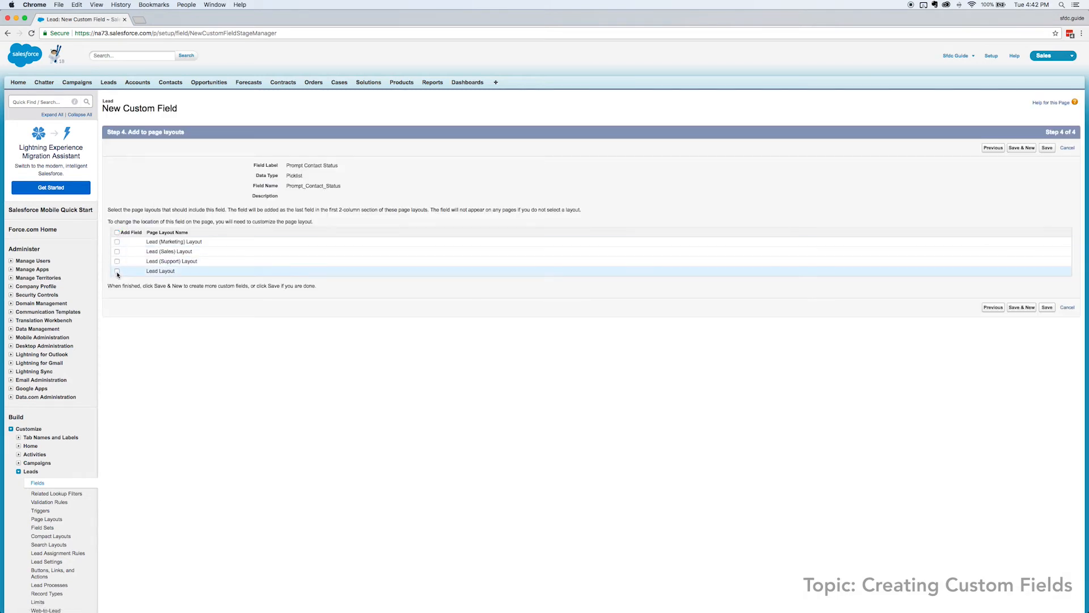
click(116, 271)
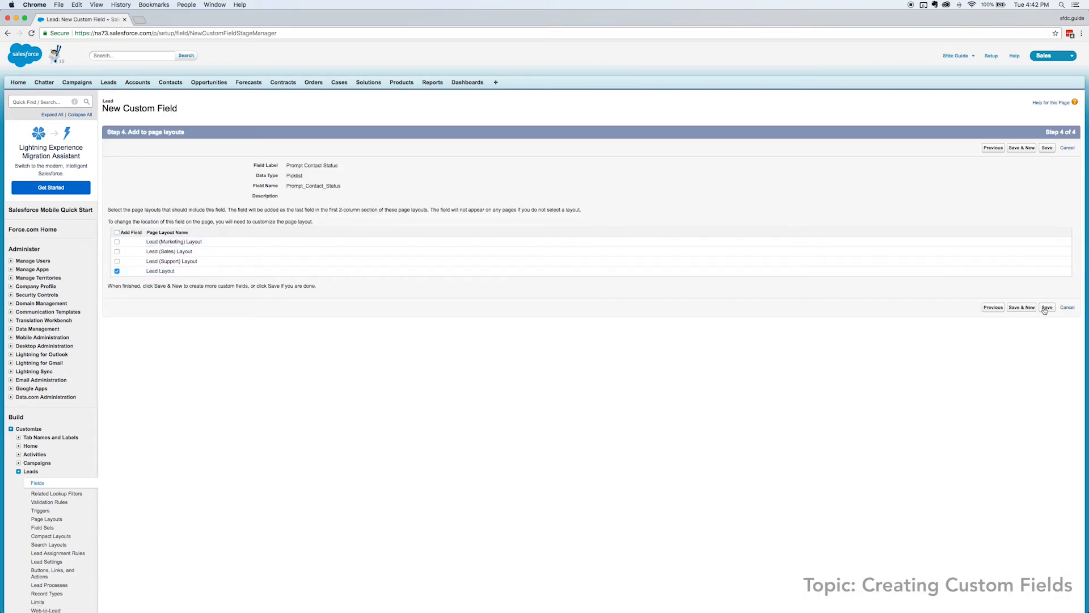
click(1048, 307)
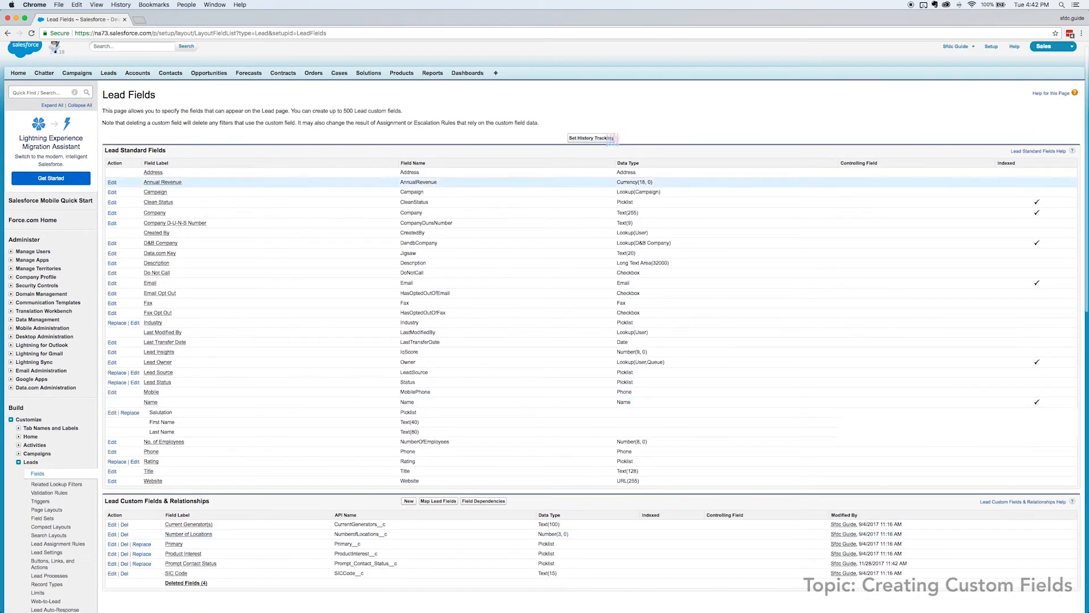
- Create a Date/Time field Prompt Contact By, keep default visibility, Lead Layout only, and save
click(409, 501)
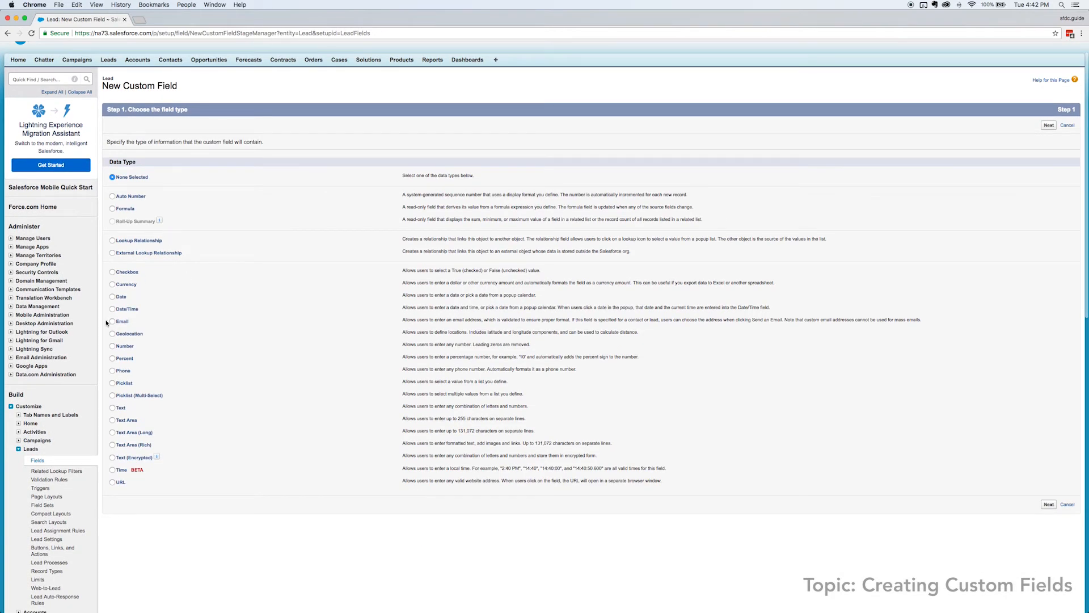
click(112, 309)
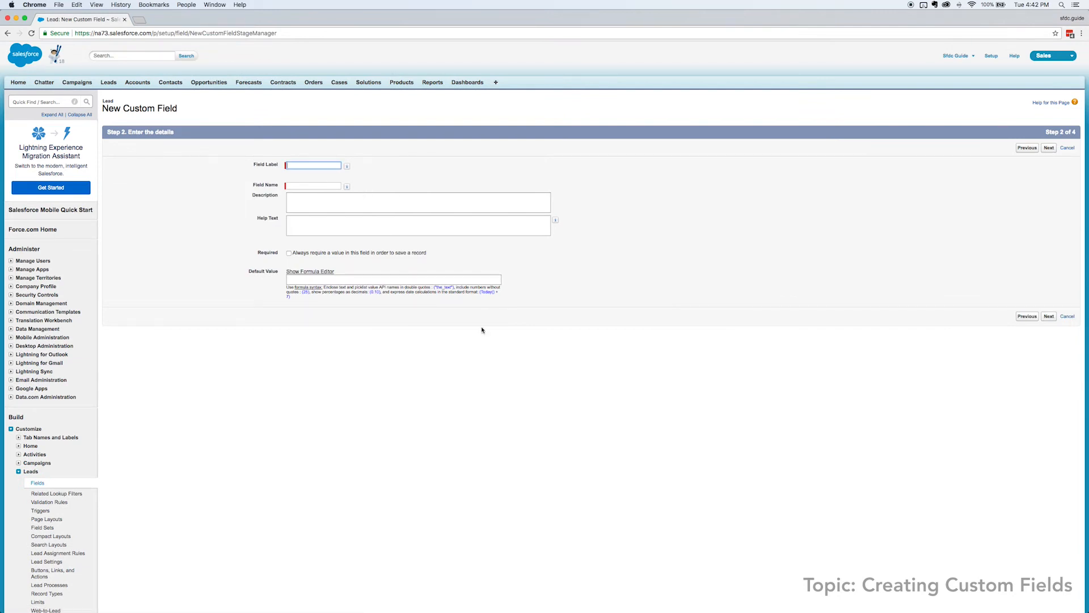
text(Prompt Contact By)
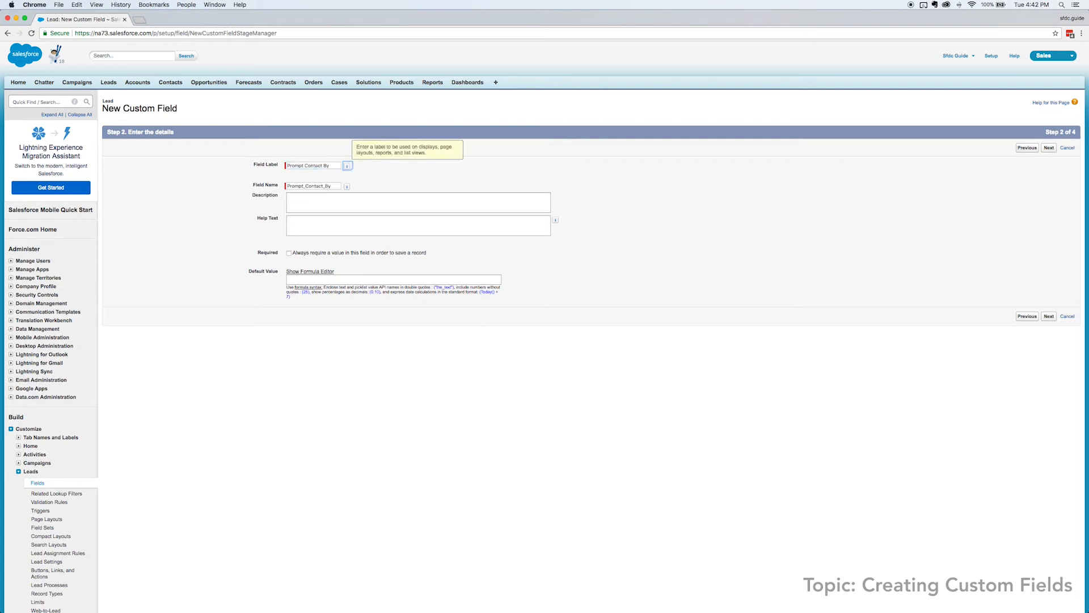
mouse_move(347, 186)
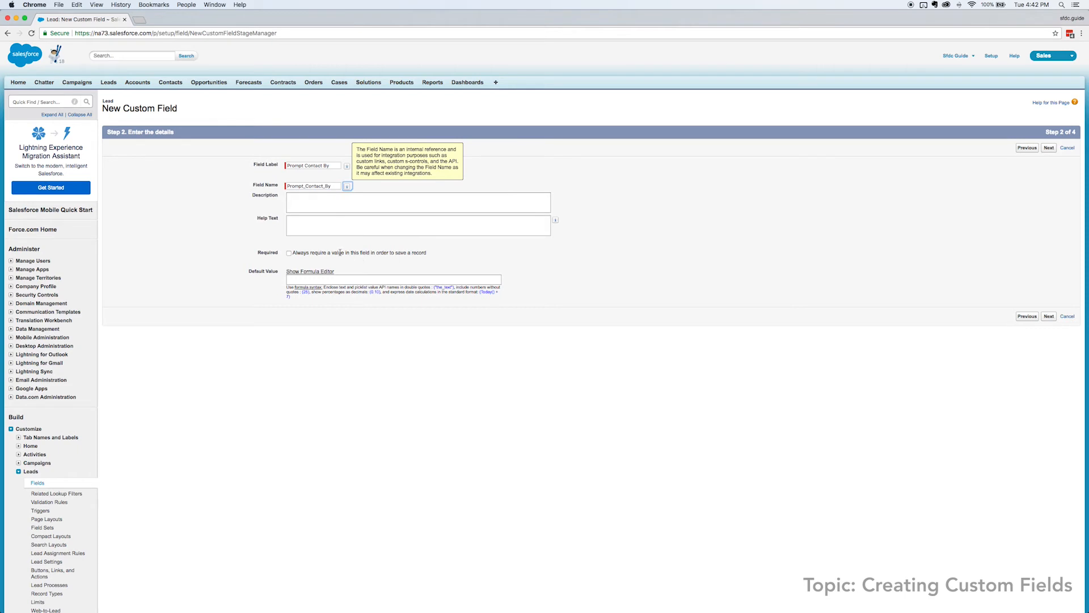
click(1050, 315)
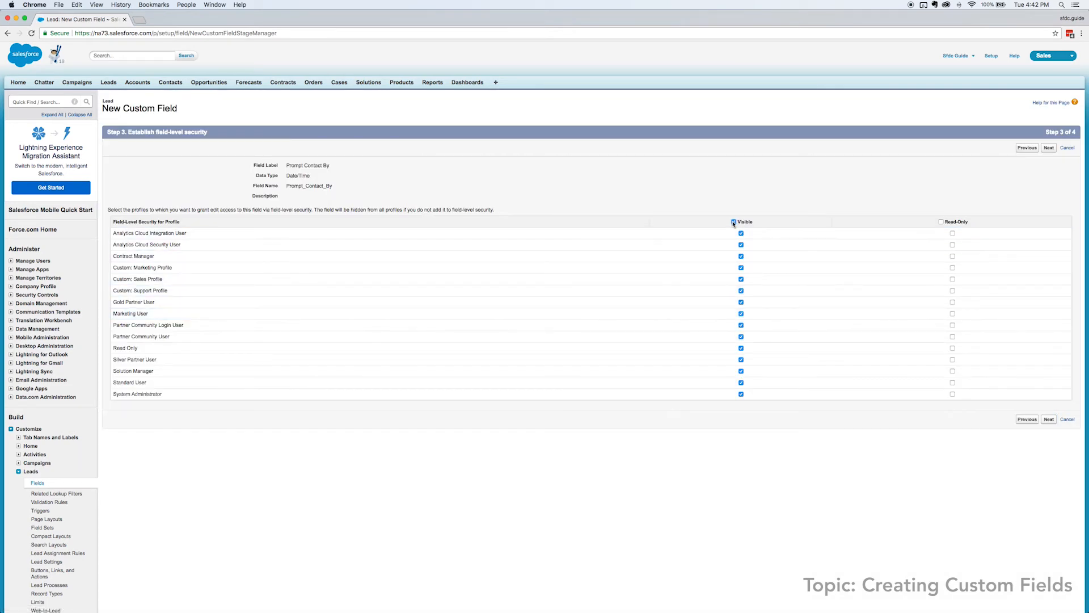
click(1050, 146)
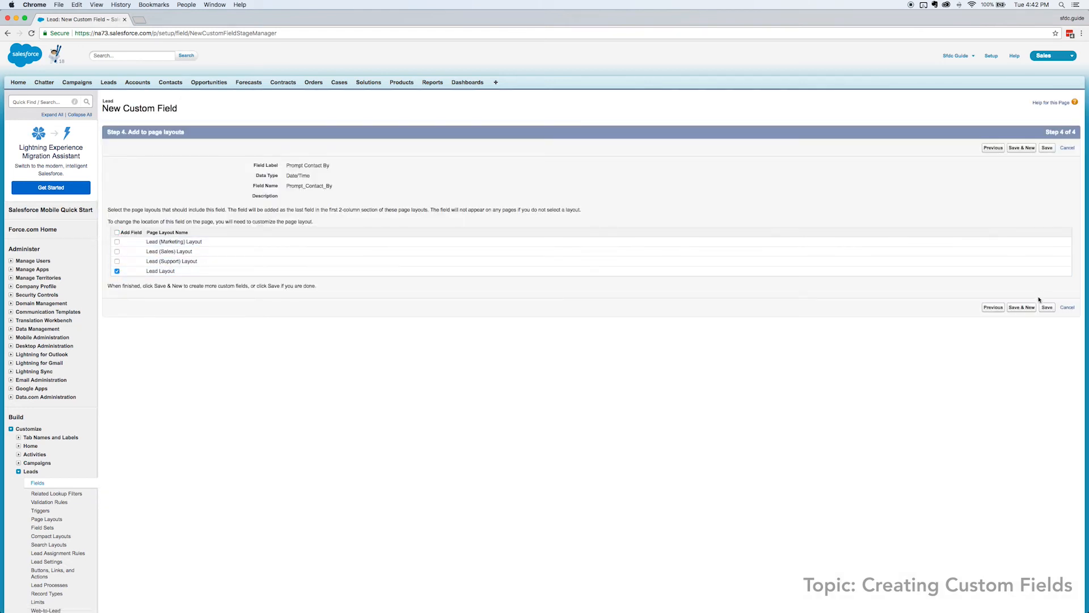
click(1046, 147)
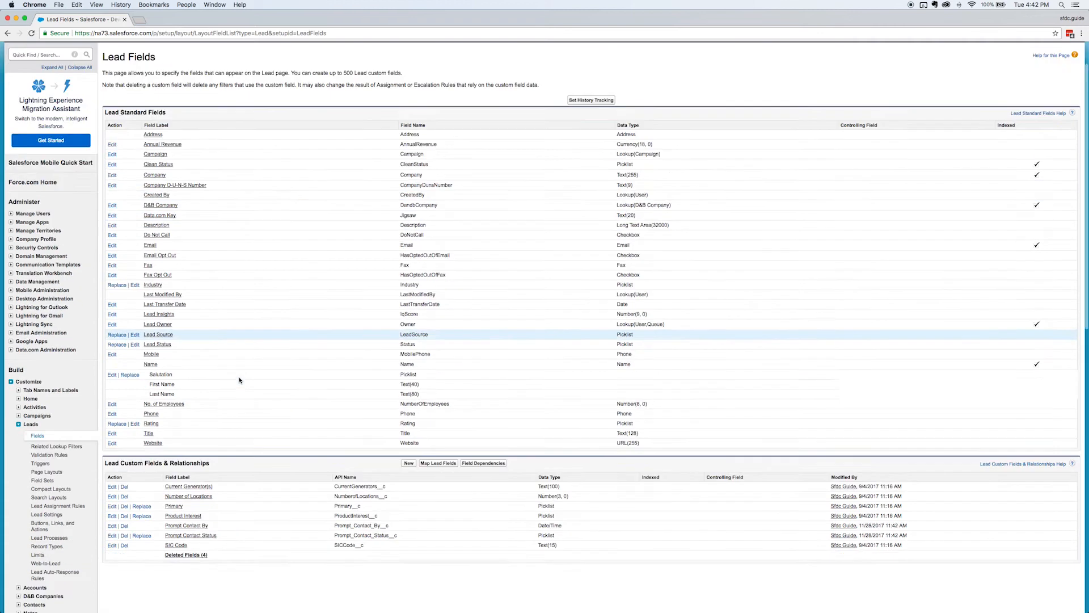
- Go to the Lead Triggers list showing simpleDedupe and AssignLead
scroll(down, 3)
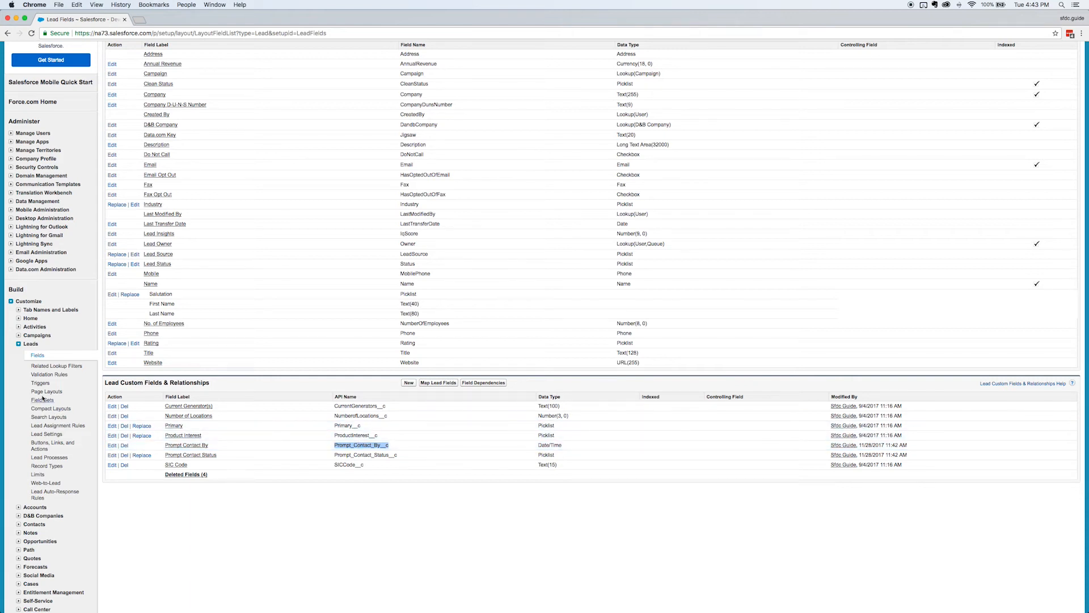
click(40, 384)
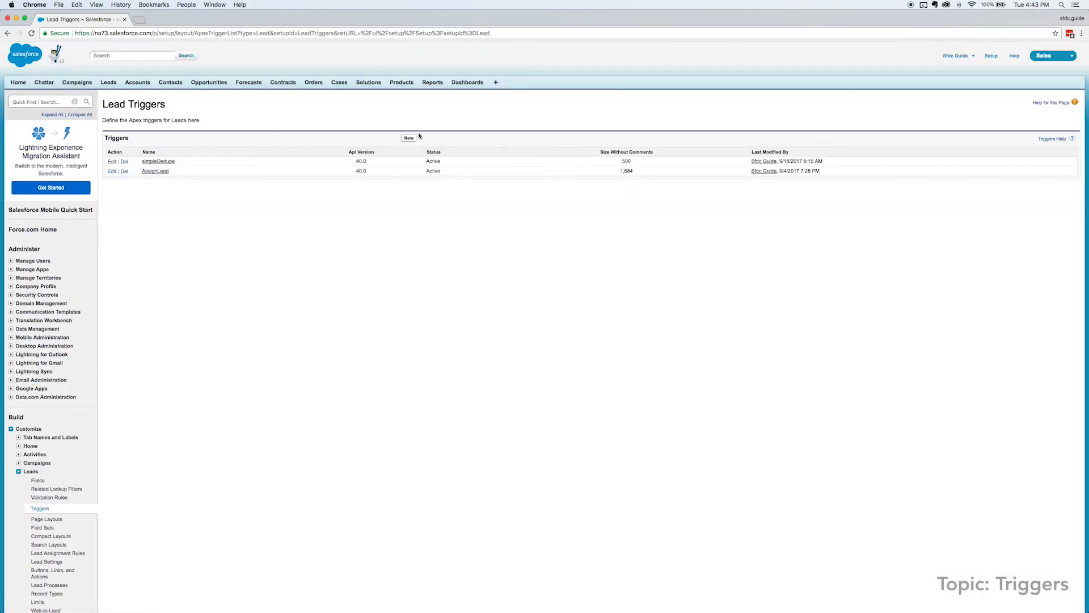
- Write and save the SetPromptContactTime Apex trigger on Lead as active
click(407, 137)
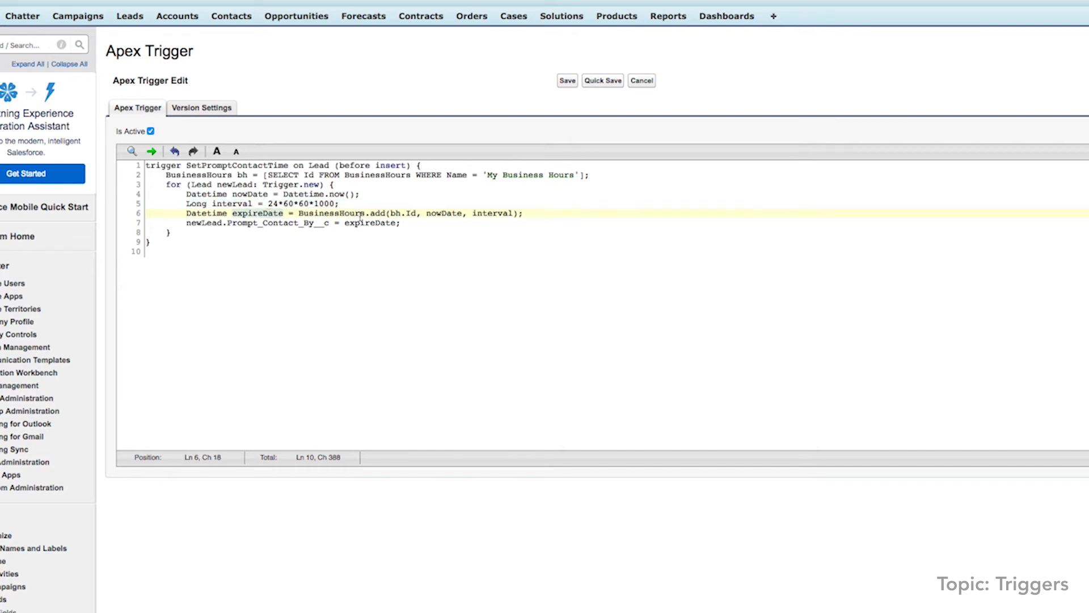
click(440, 213)
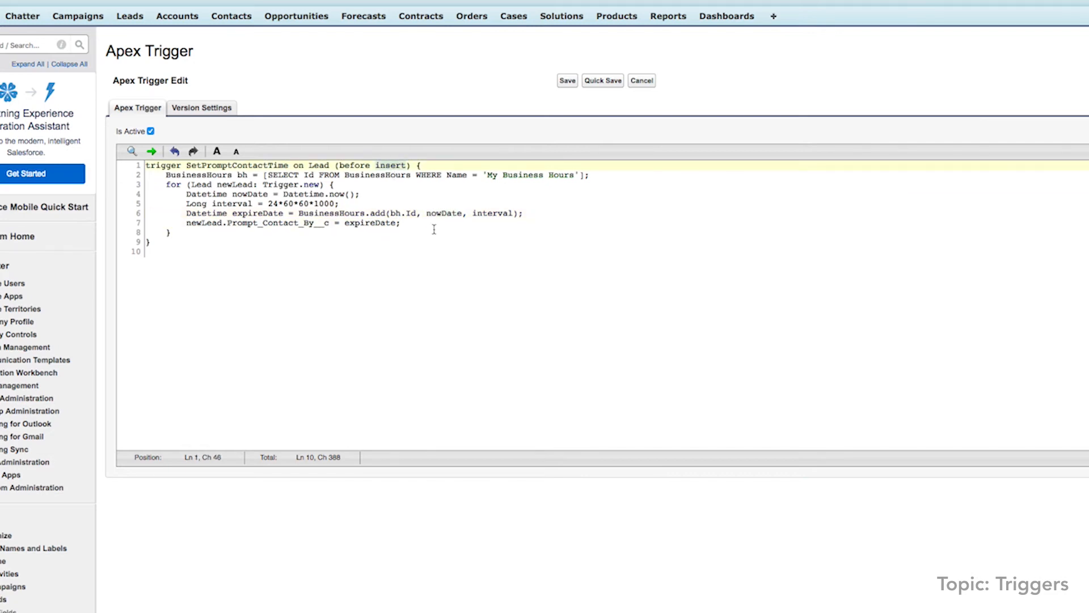
click(170, 232)
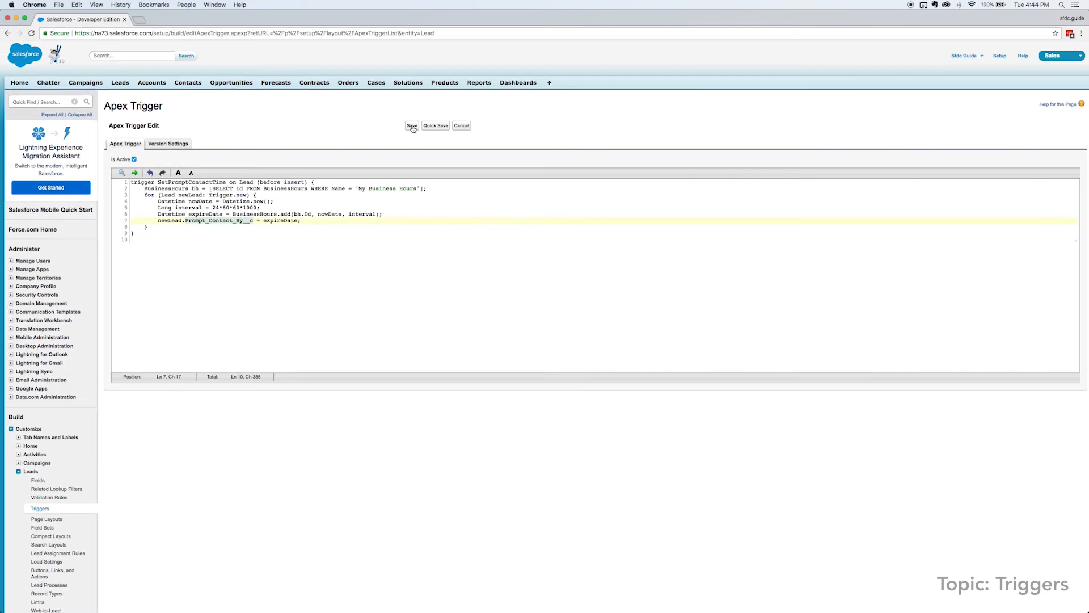
click(412, 125)
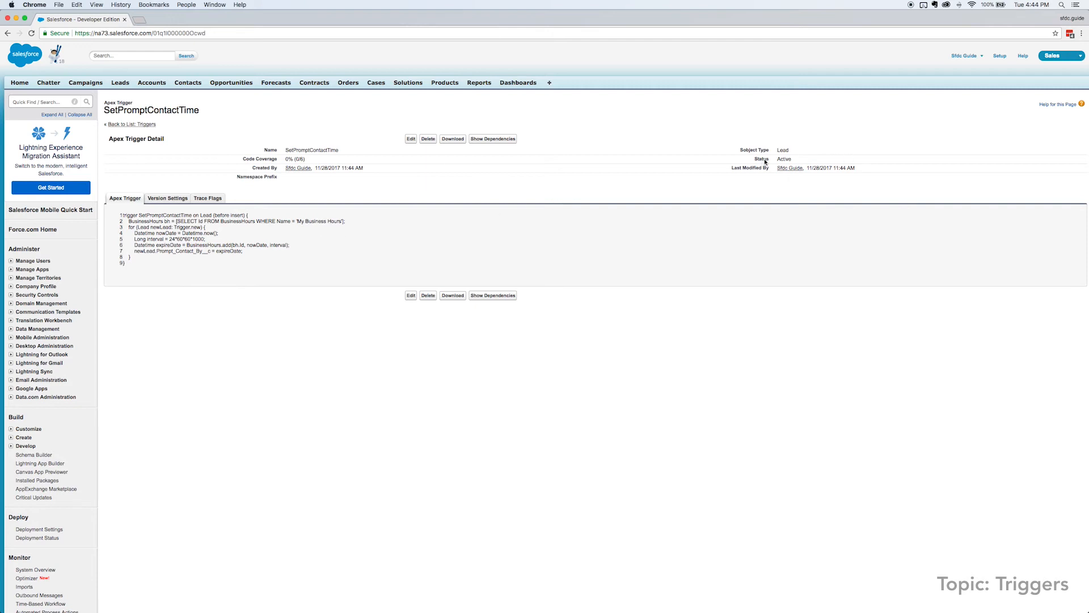
mouse_move(505, 189)
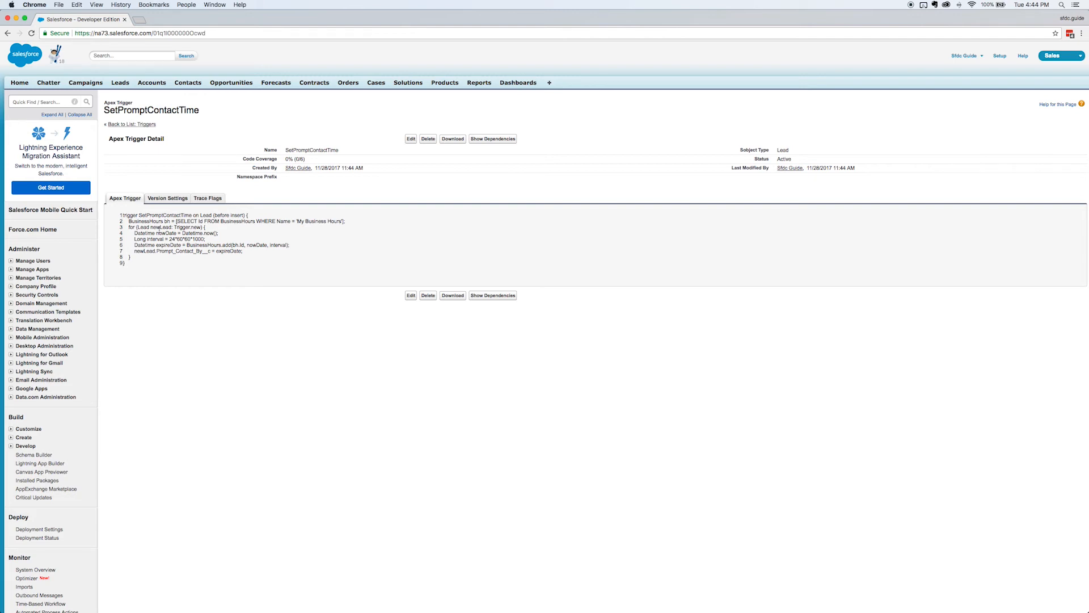
- Search setup for workflow, open Workflow Rules and start a new rule on the Lead object
text(workfl)
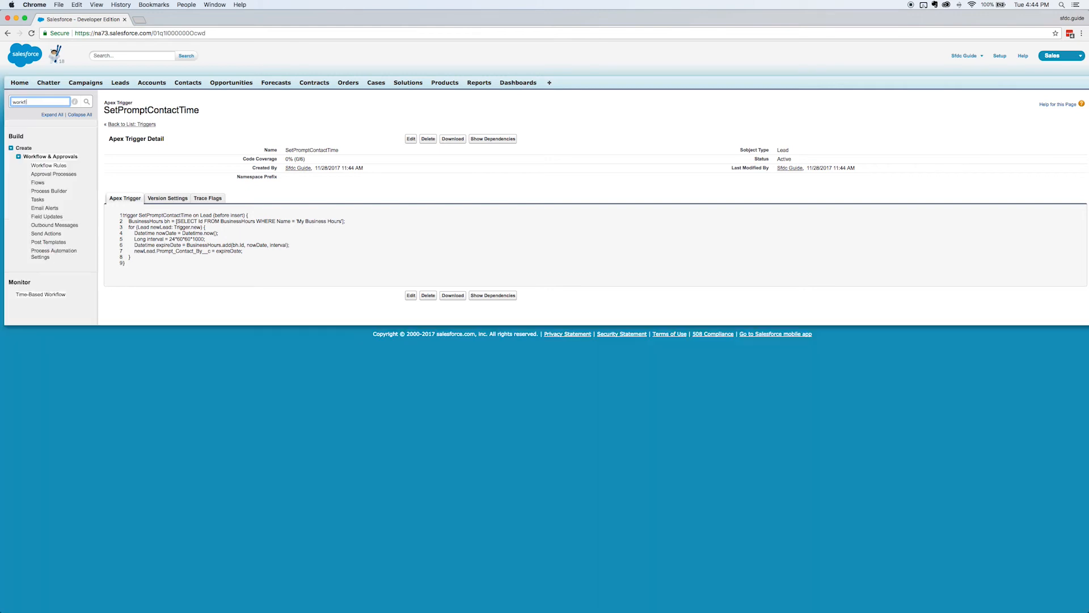
click(39, 166)
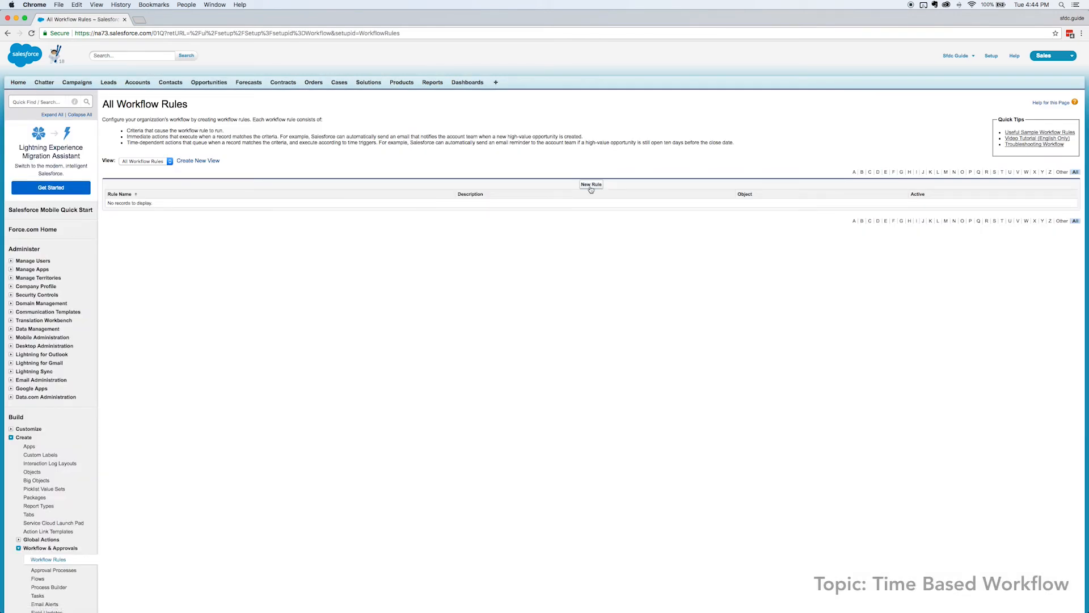
click(590, 187)
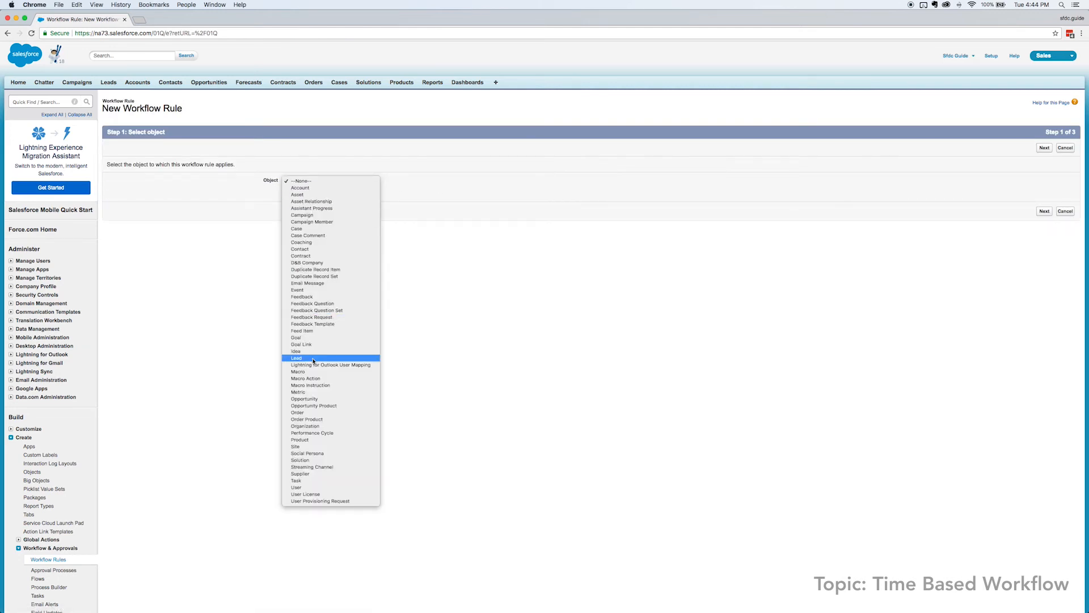
click(294, 358)
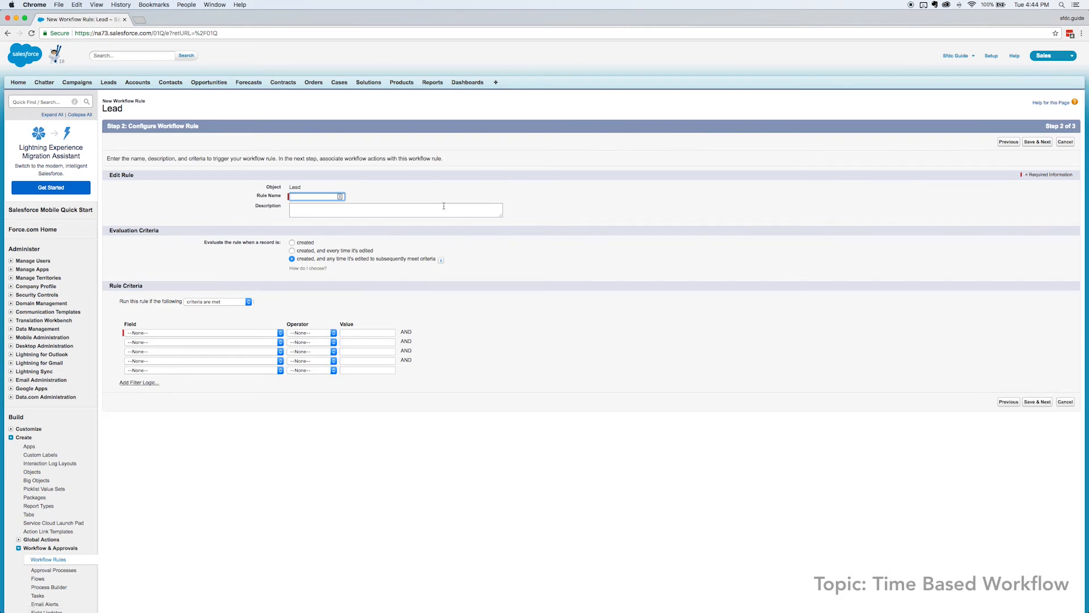
- Name the rule Prompt Contact Check and set the first criterion to Lead Source equals
text(Prompt Contact Che)
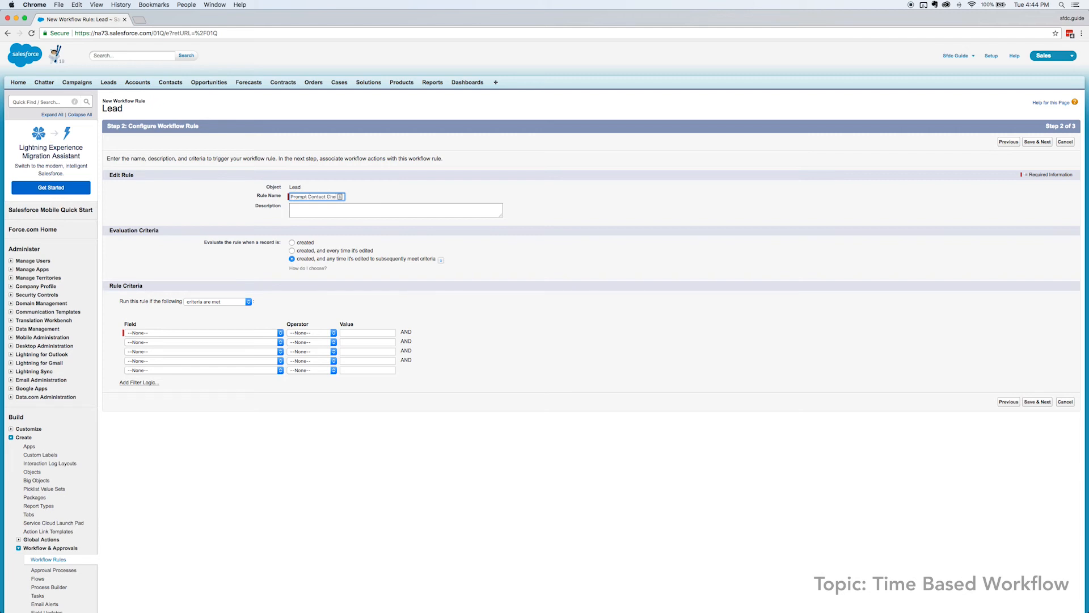
click(395, 209)
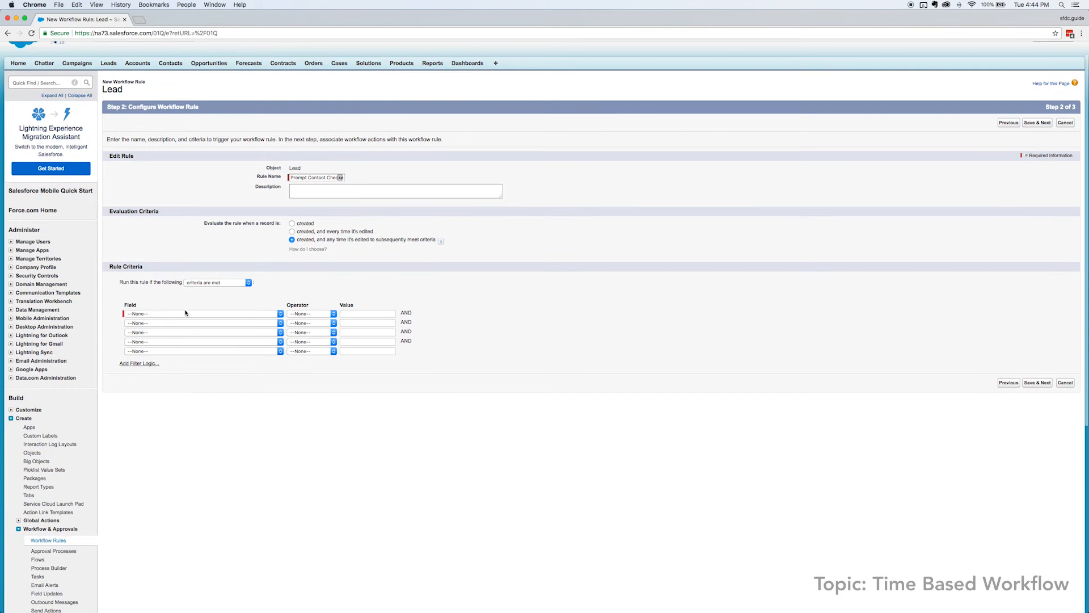
click(202, 314)
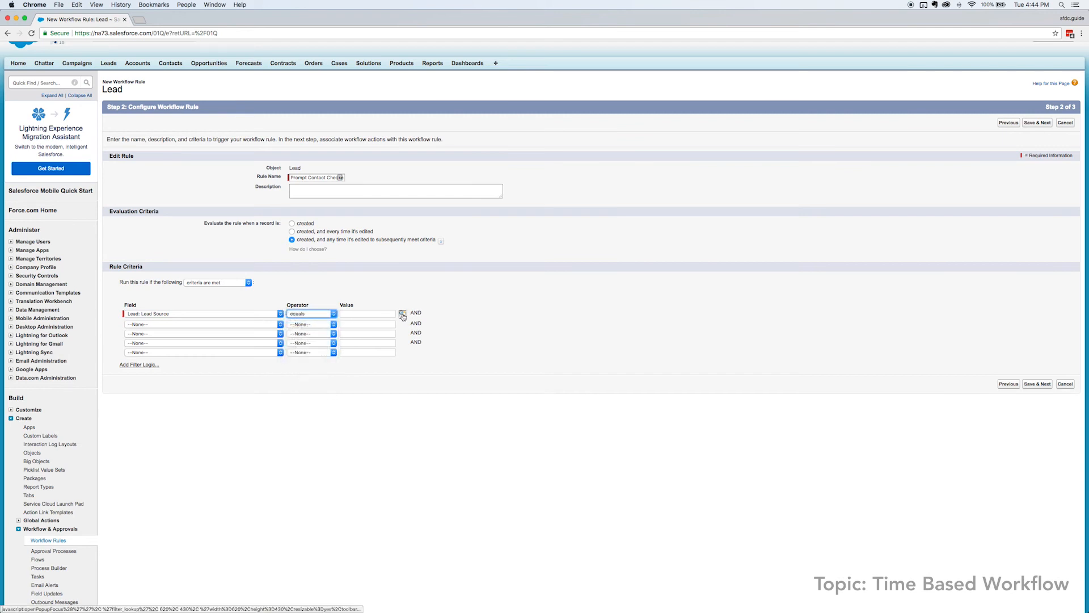
- Set criteria Lead Source equals Web and Lead Status equals Open - Not Contacted
click(401, 313)
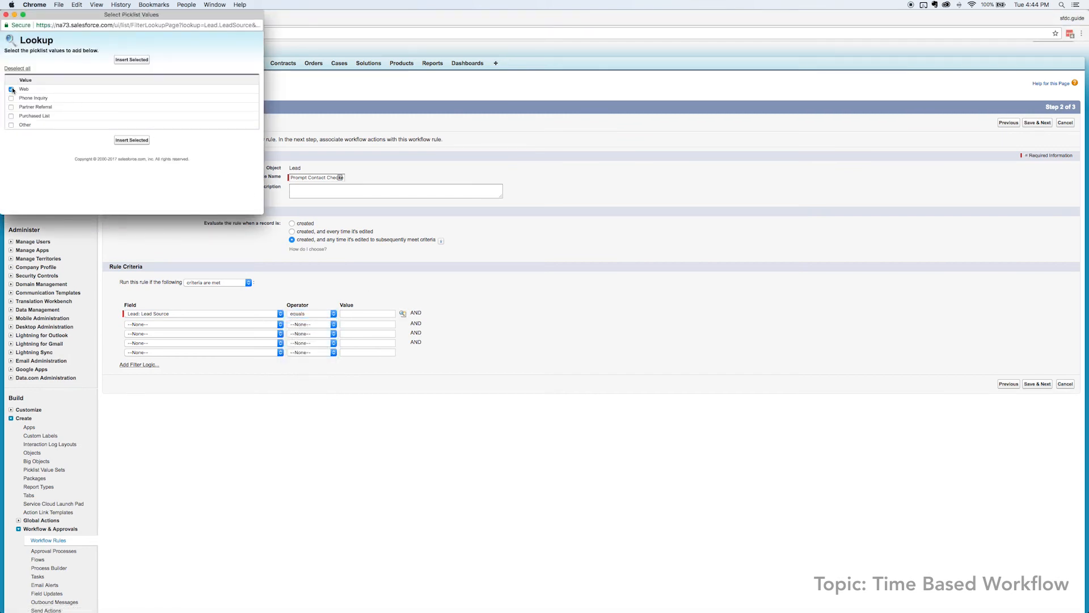
click(132, 140)
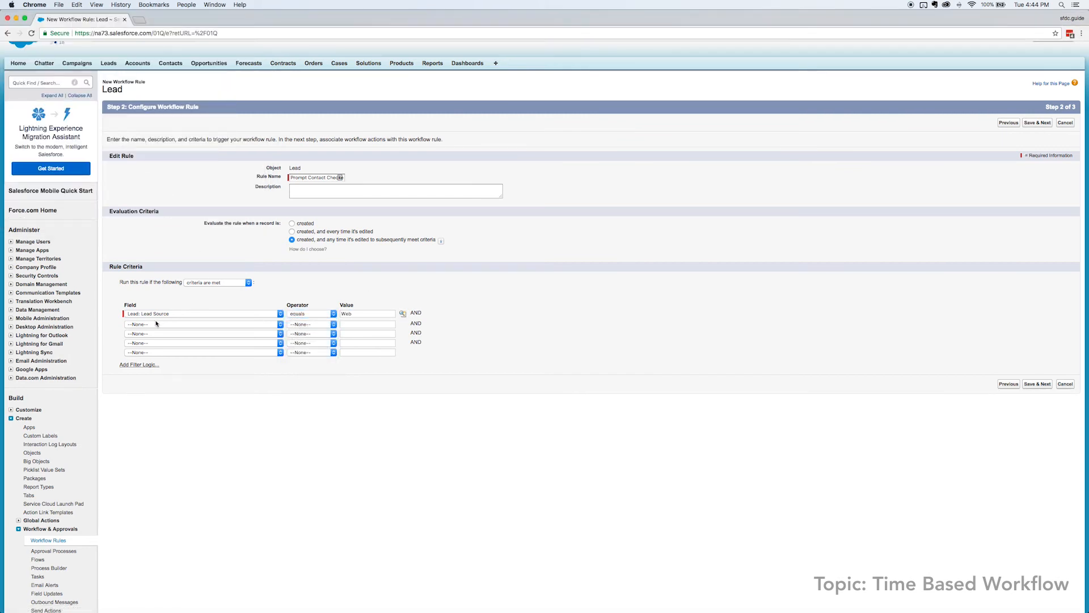
click(202, 325)
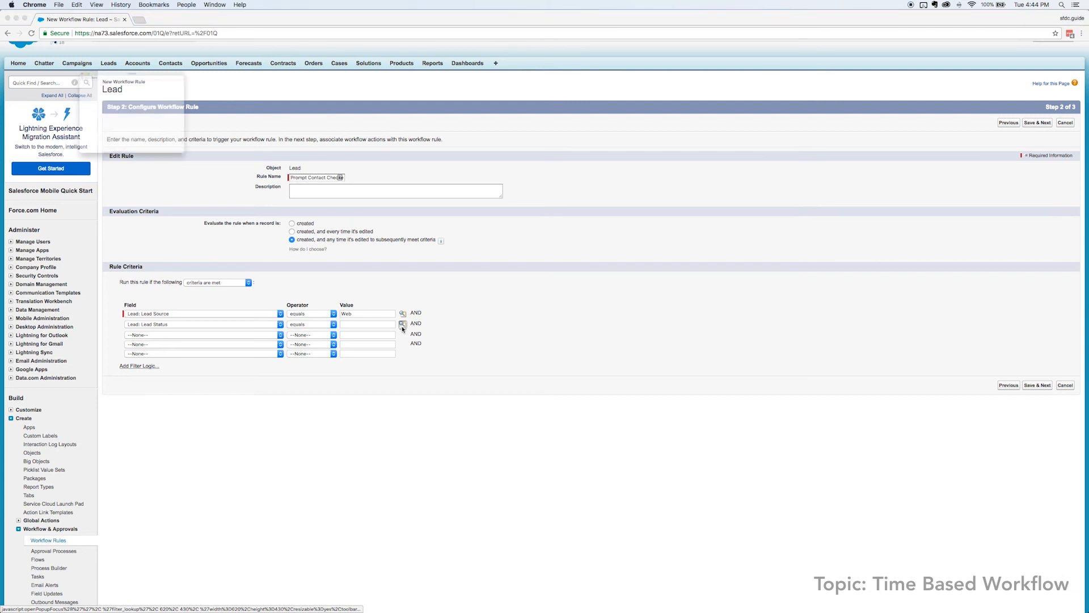
click(402, 324)
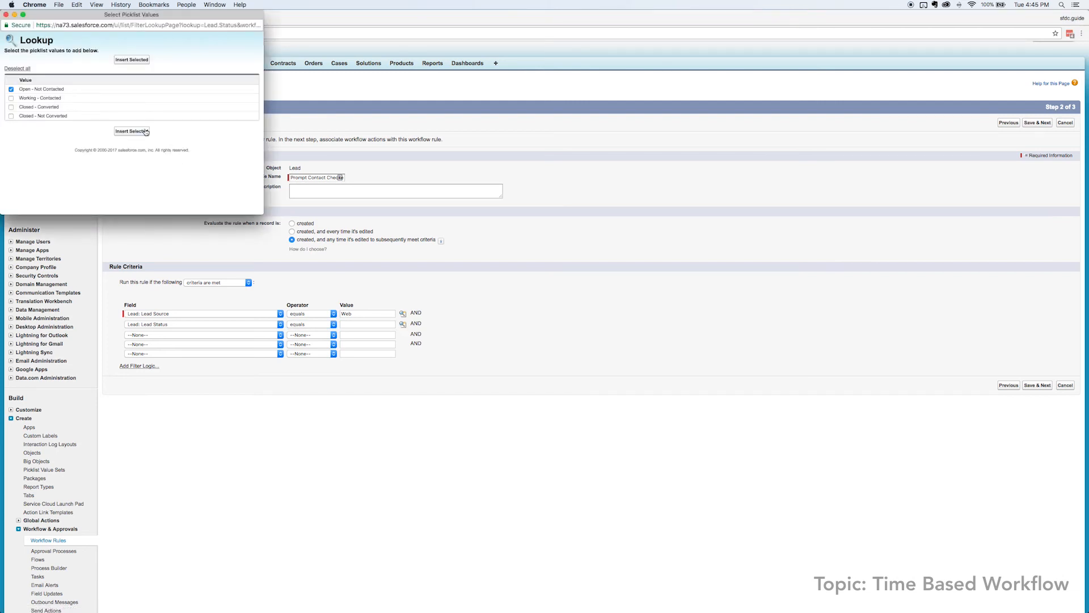
click(131, 132)
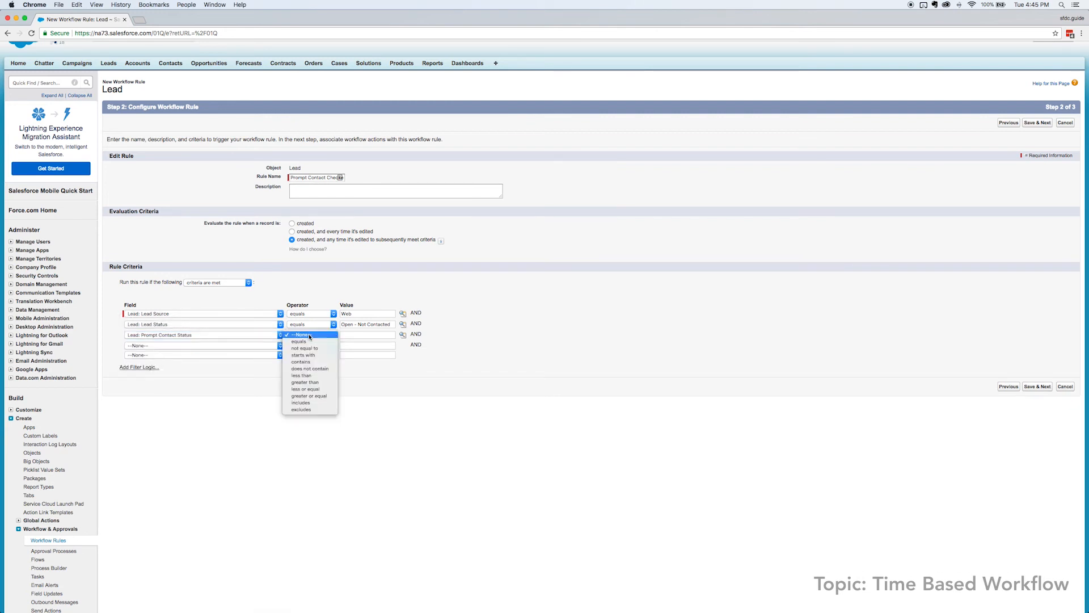
- Set Prompt Contact Status equals New, Danger and save the criteria to continue
click(297, 342)
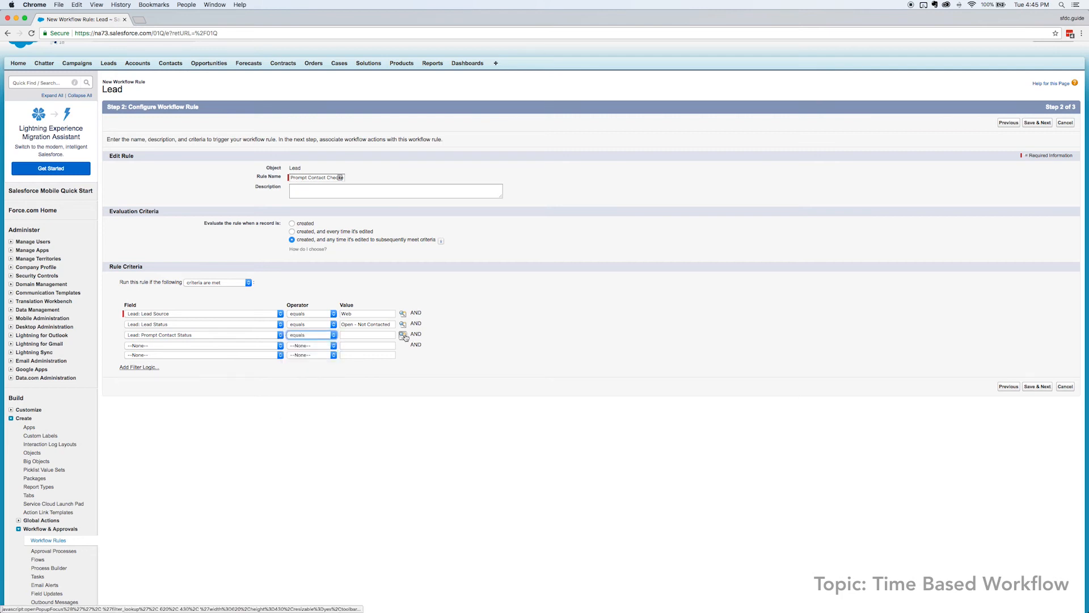
click(401, 334)
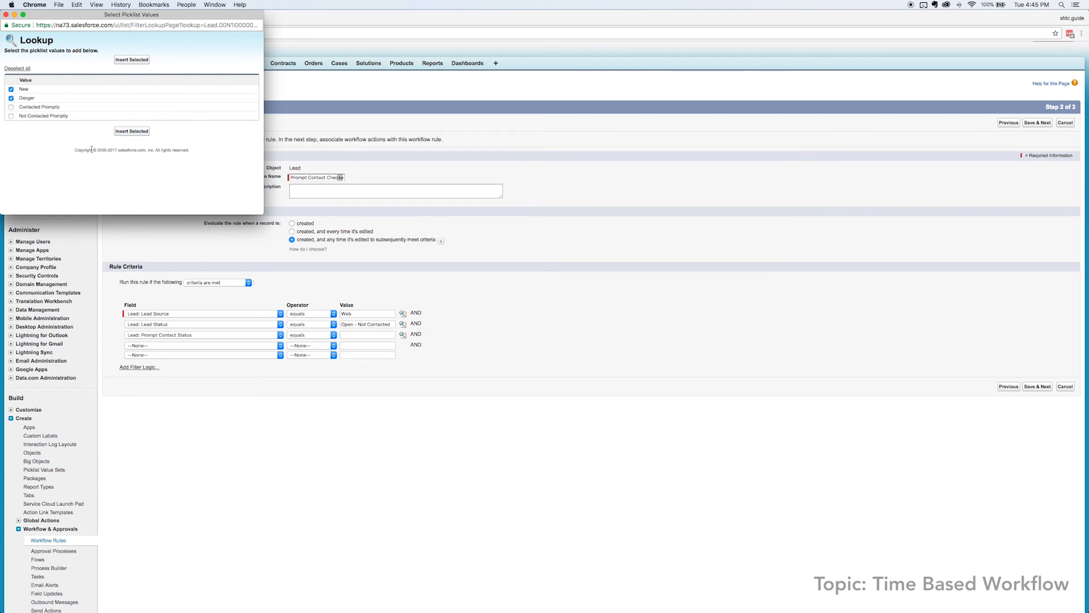
click(131, 132)
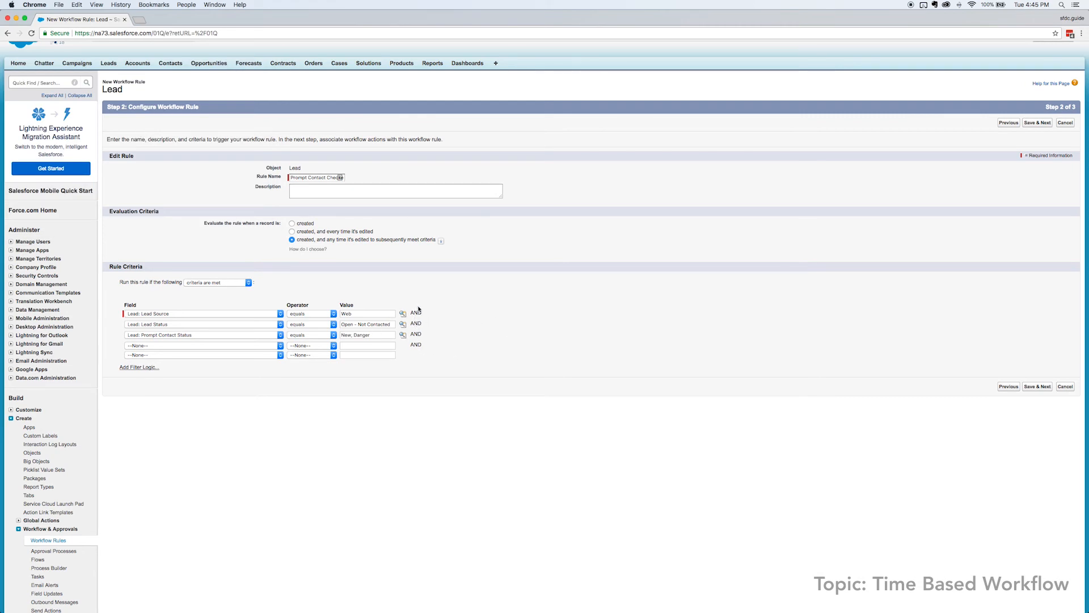
mouse_move(429, 340)
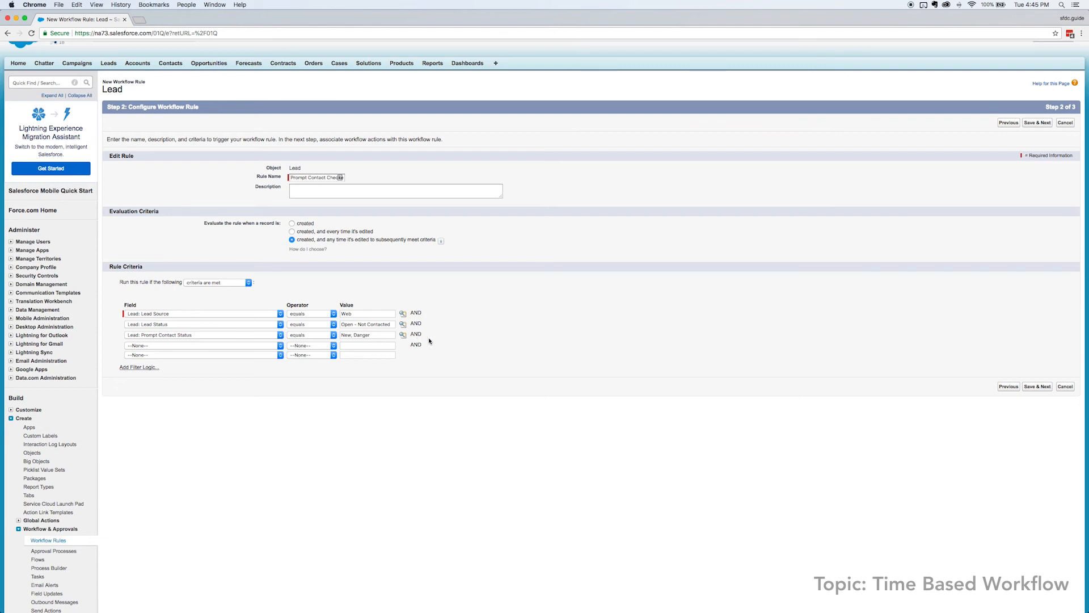
mouse_move(580, 262)
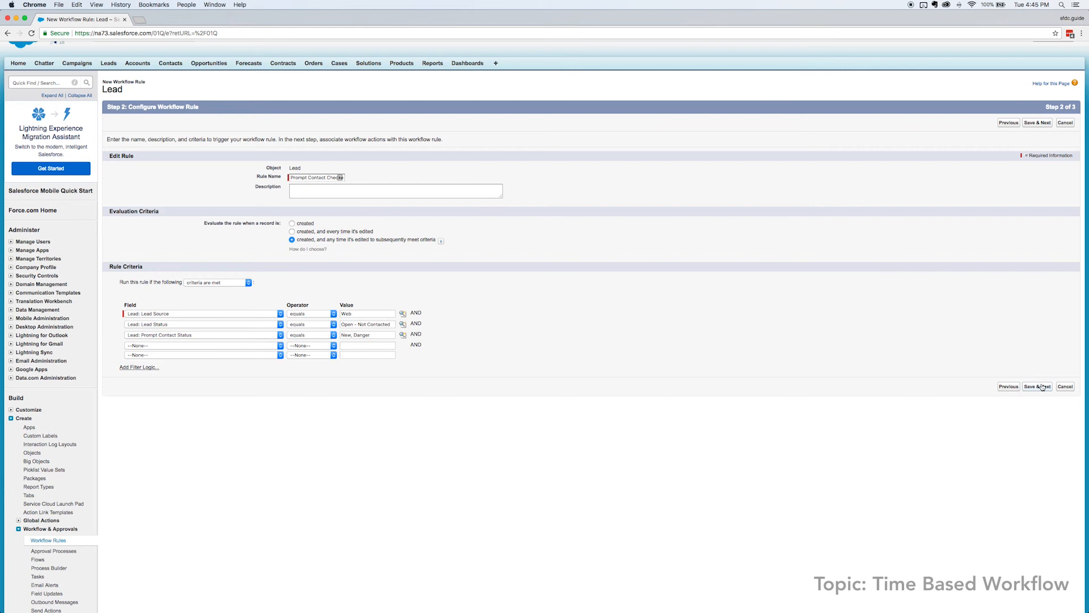
click(1039, 386)
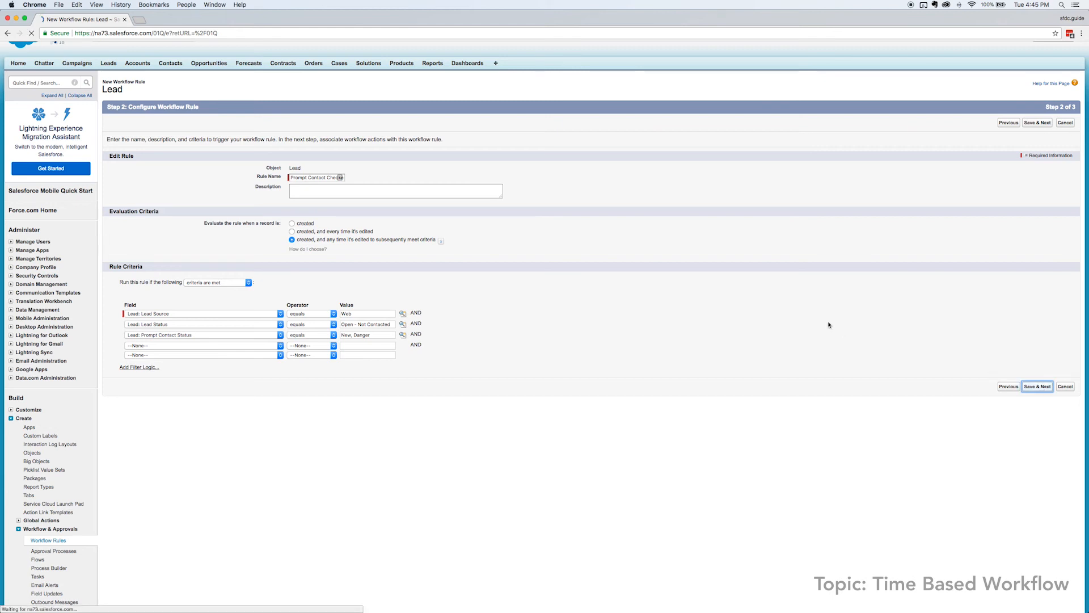
click(1037, 386)
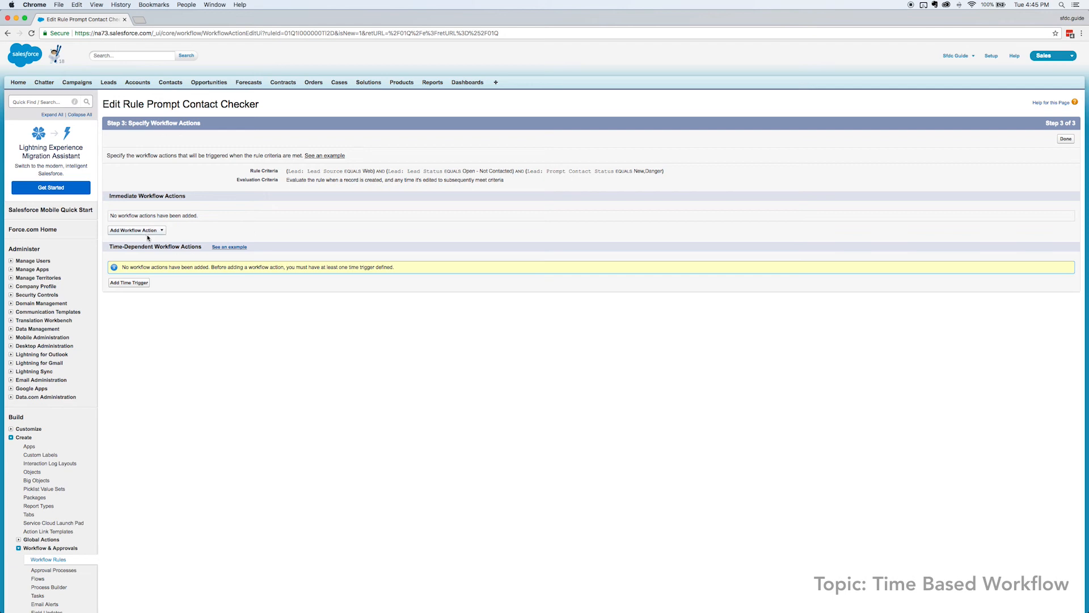
mouse_move(159, 276)
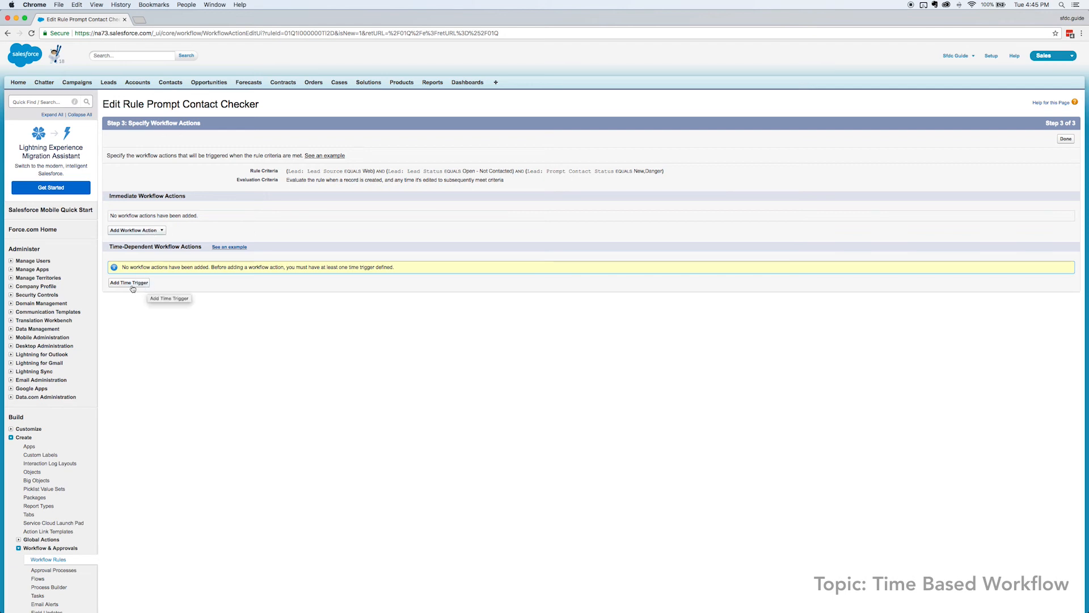
click(127, 283)
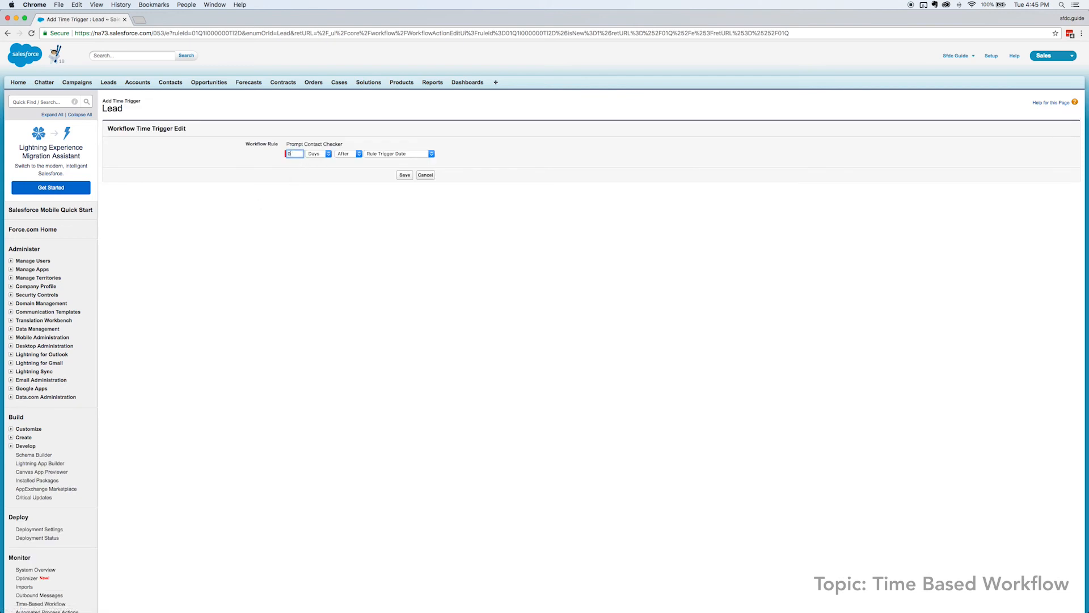
click(318, 154)
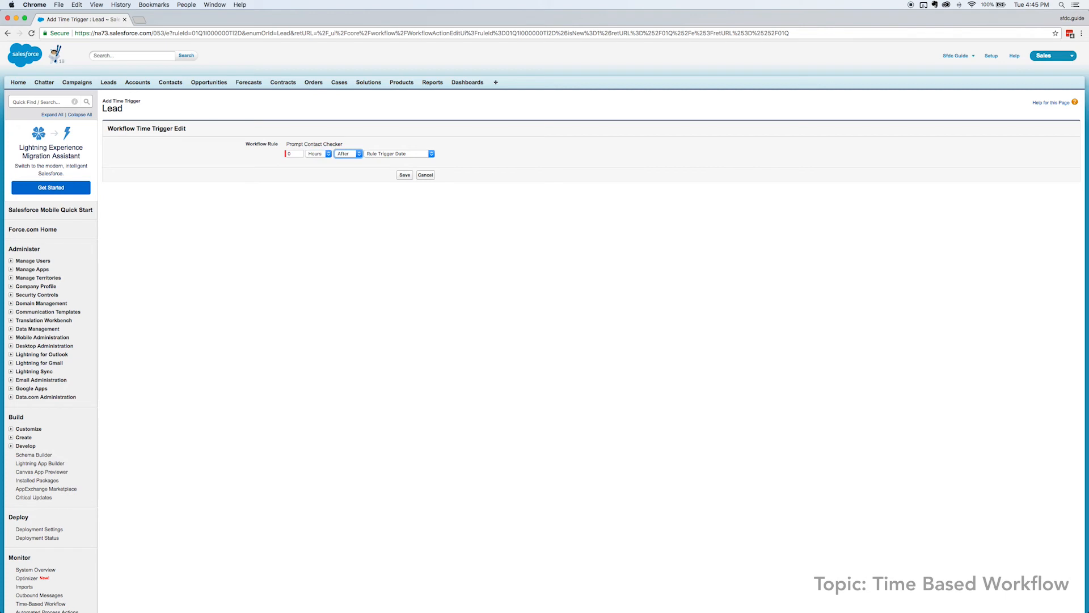
click(400, 155)
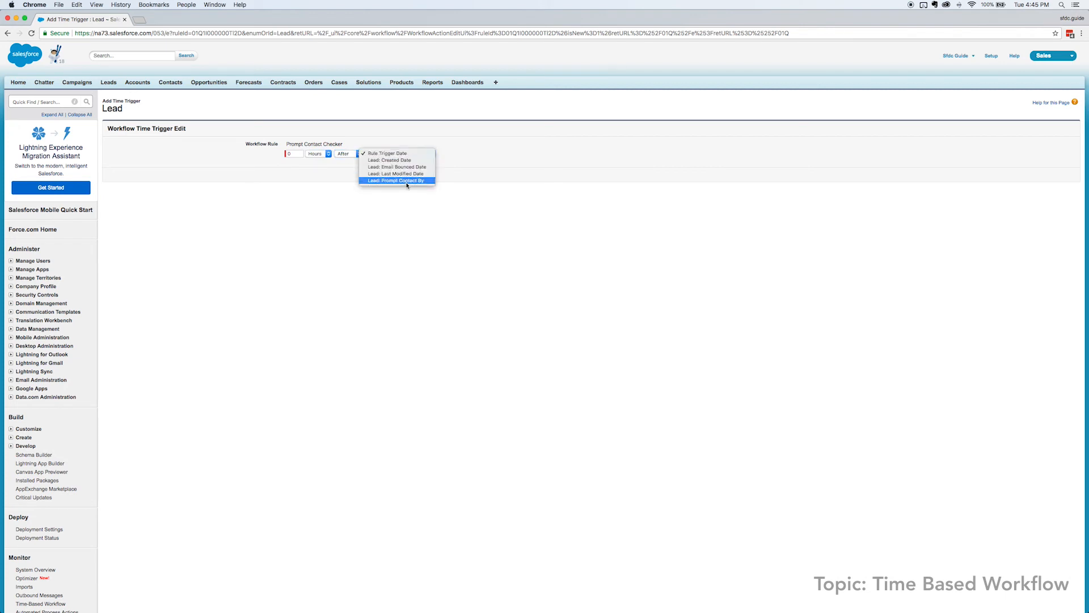
click(397, 180)
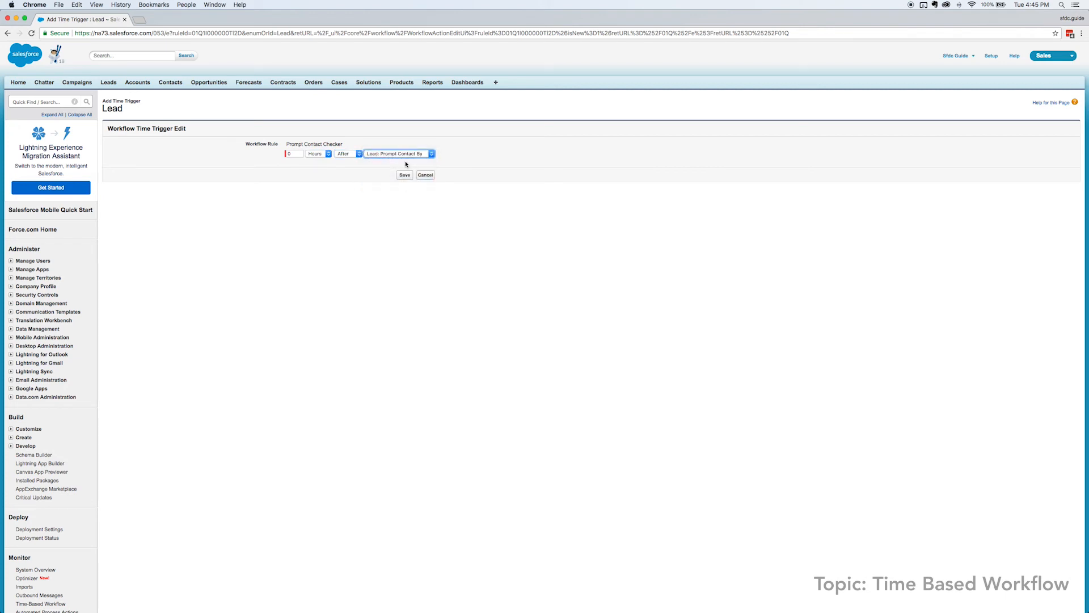
click(403, 174)
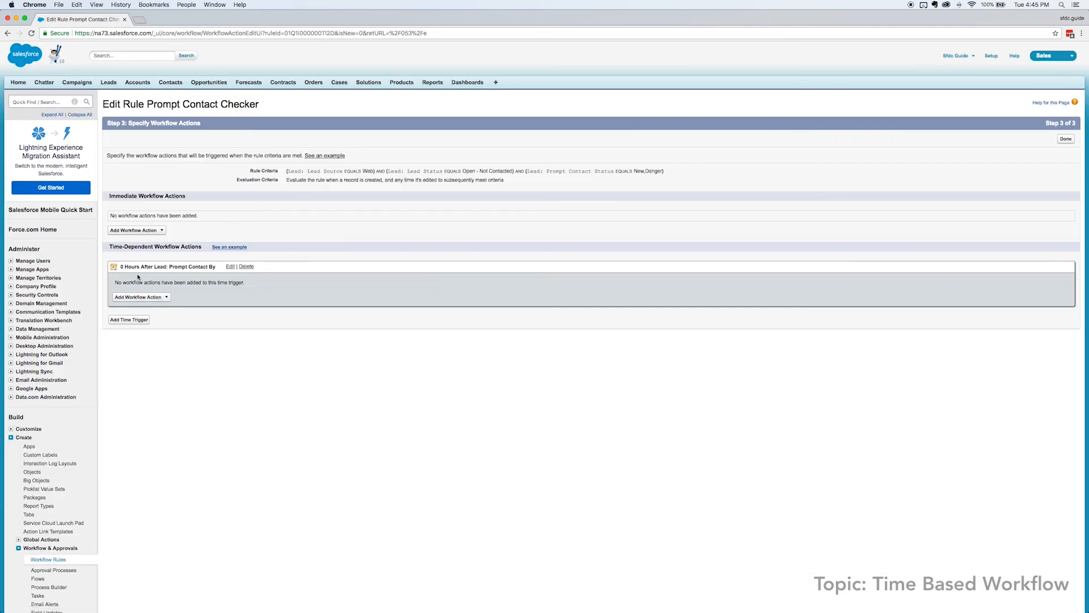
mouse_move(166, 289)
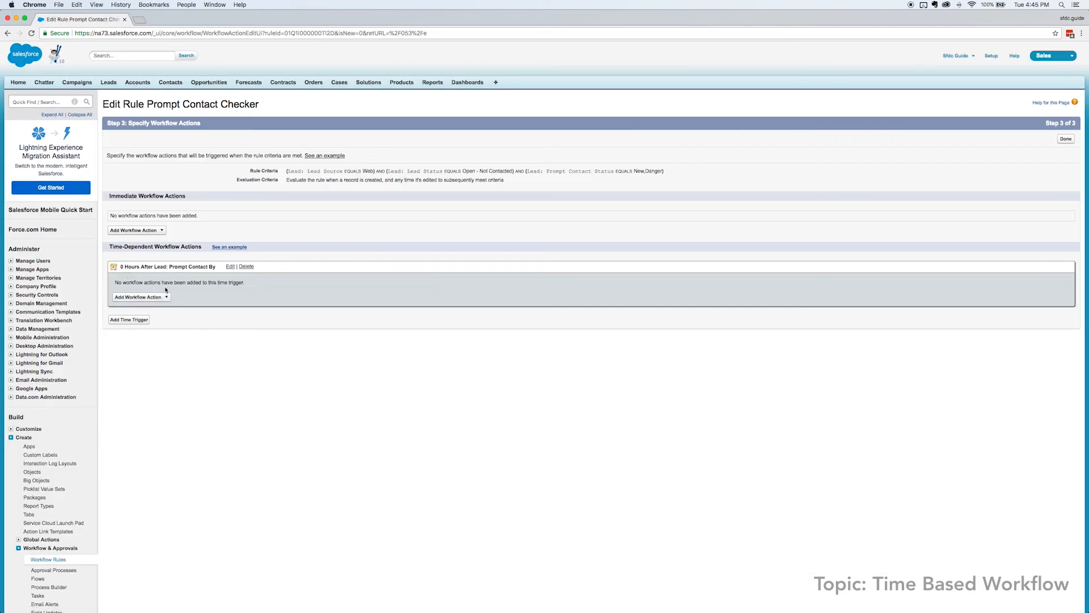
- Start a new field update action named Not Contacted Promptly on this trigger
click(165, 297)
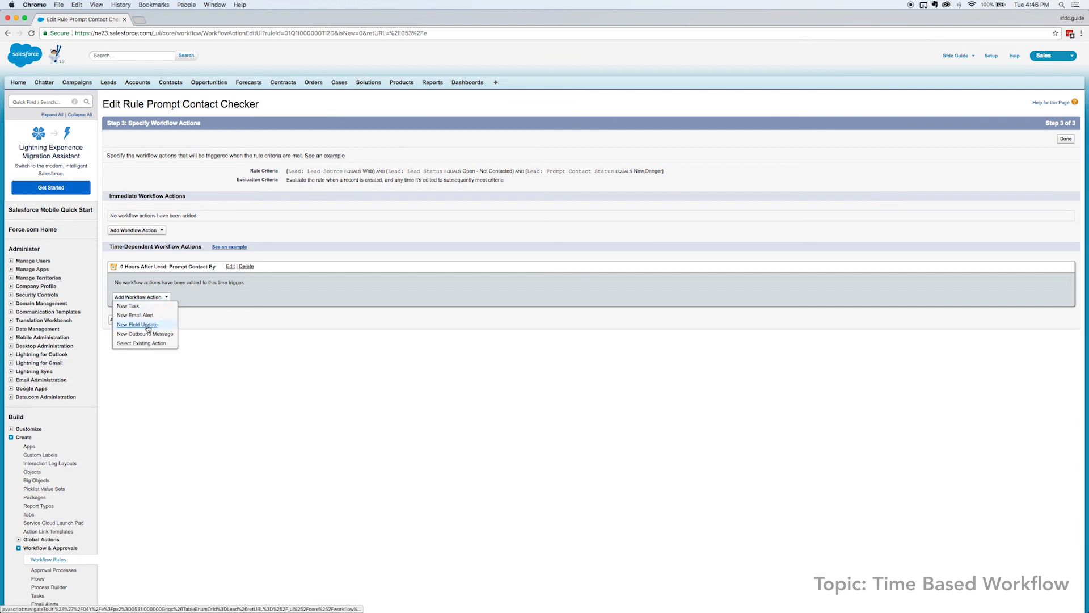
click(136, 325)
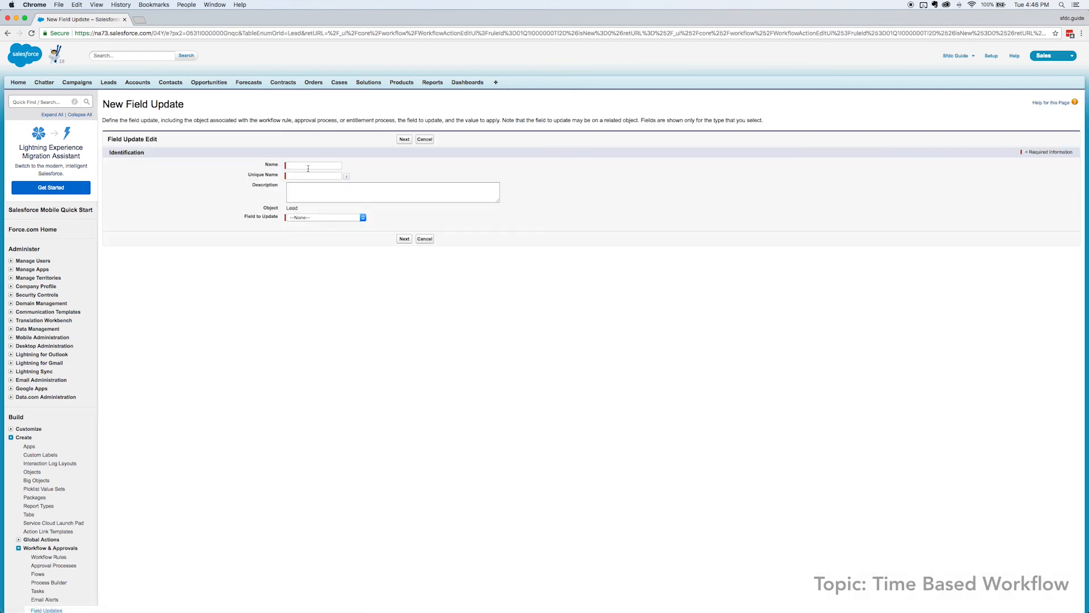
click(312, 166)
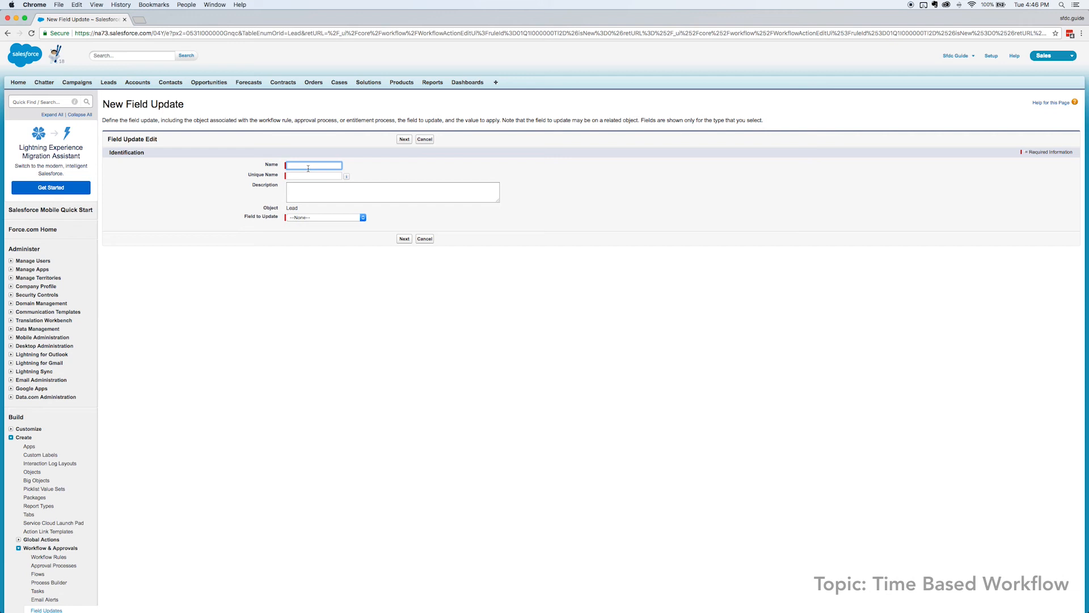
text(Not Contacted)
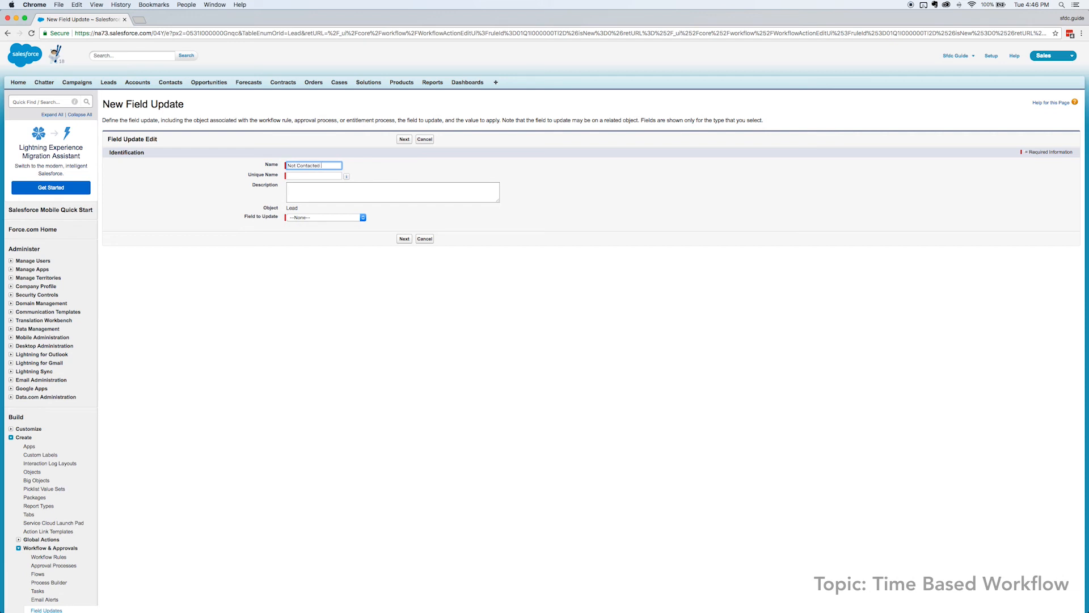
text(Promptly)
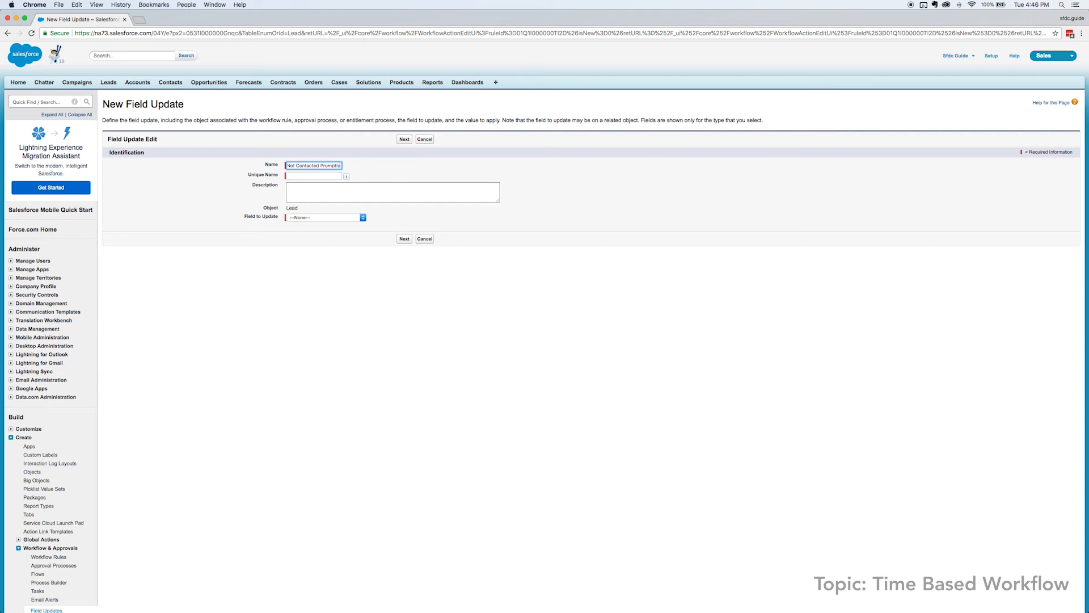
click(392, 192)
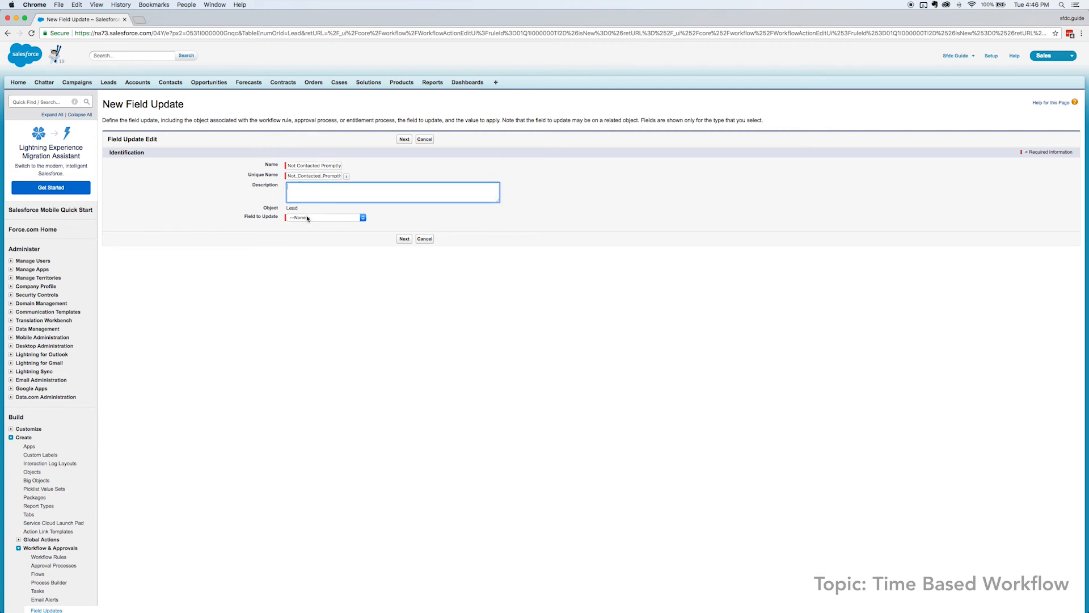
- Have it set Prompt Contact Status to Not Contacted Promptly and save it
click(324, 217)
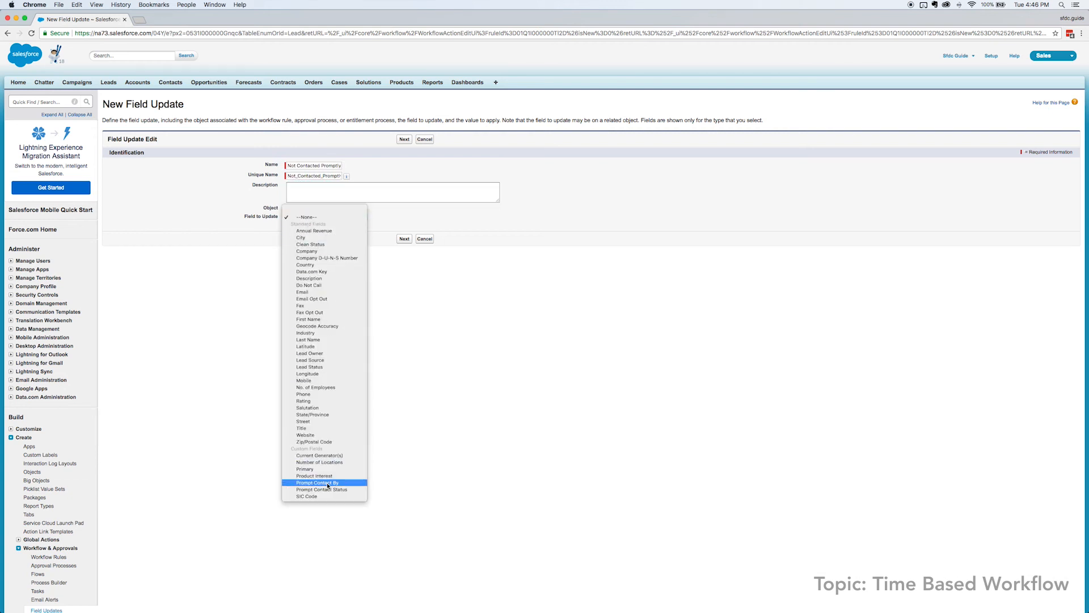
click(322, 489)
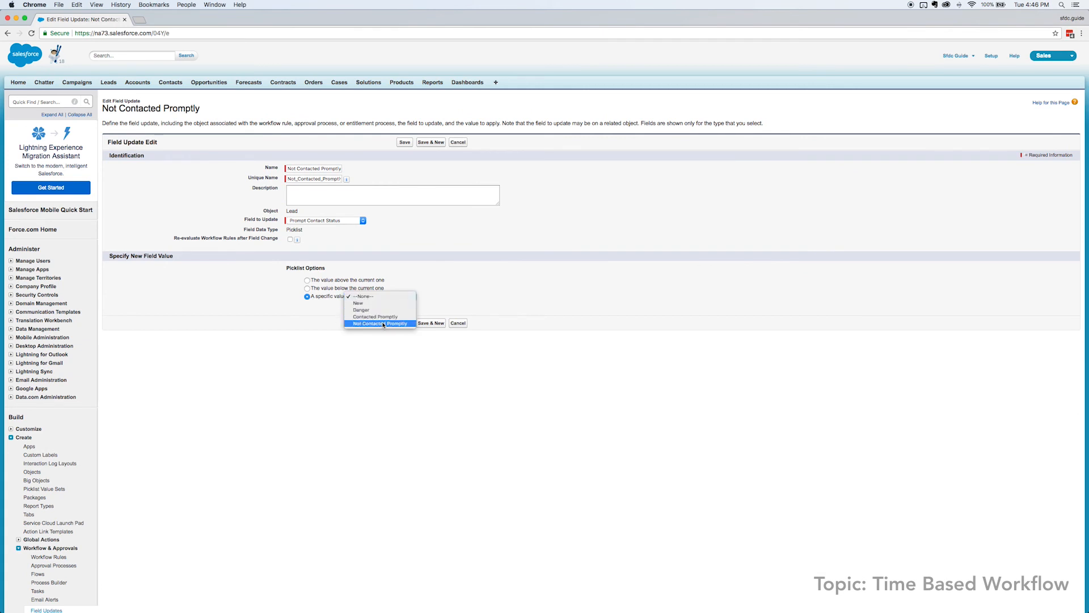
click(379, 324)
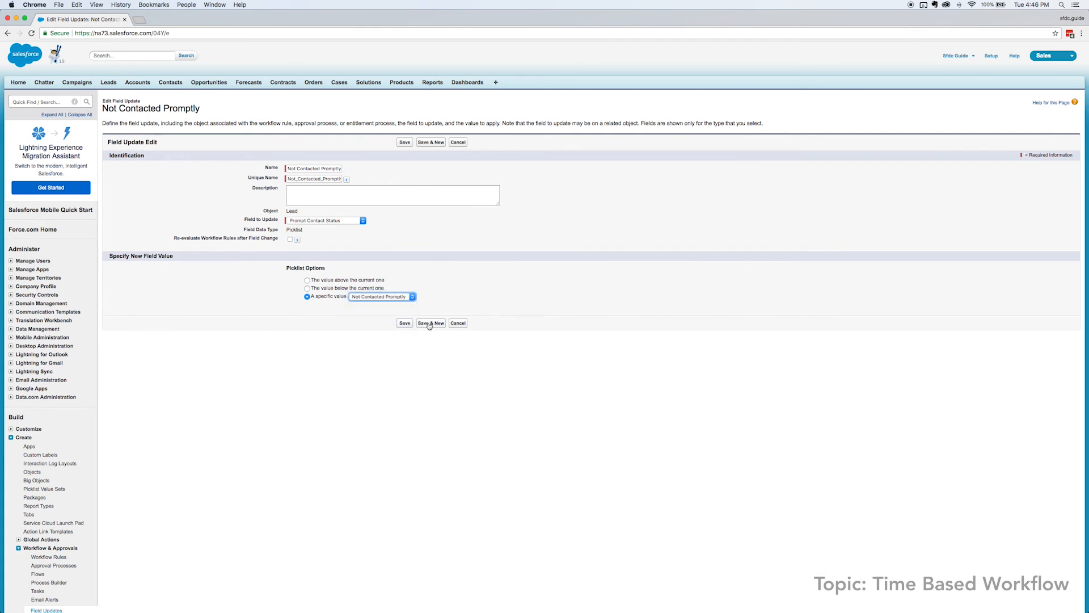
click(404, 322)
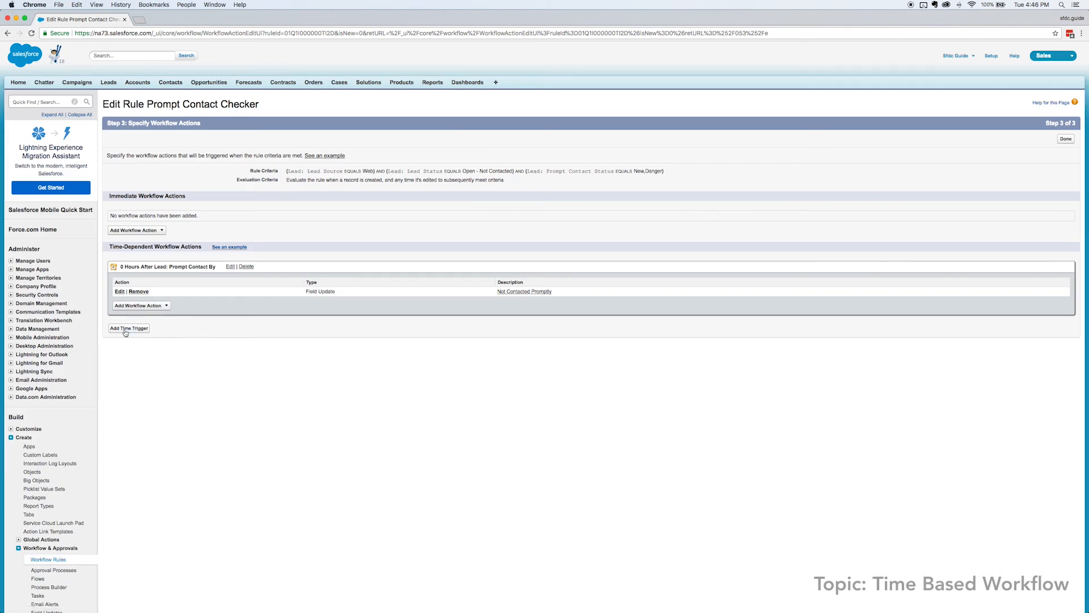
- Add a time trigger 4 Hours Before Lead: Prompt Contact By and save it
click(128, 328)
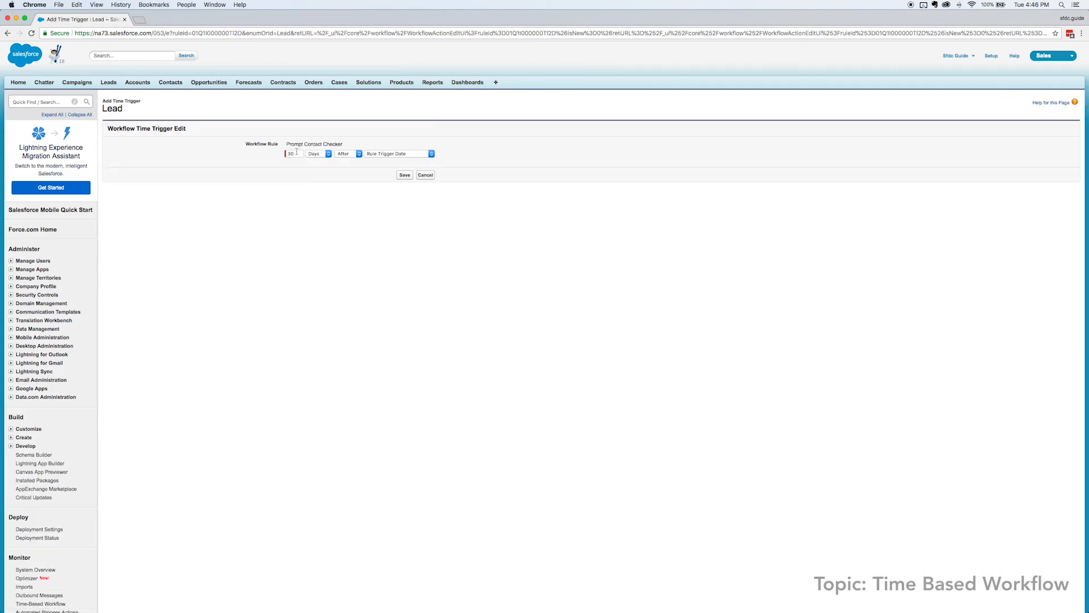
text(4)
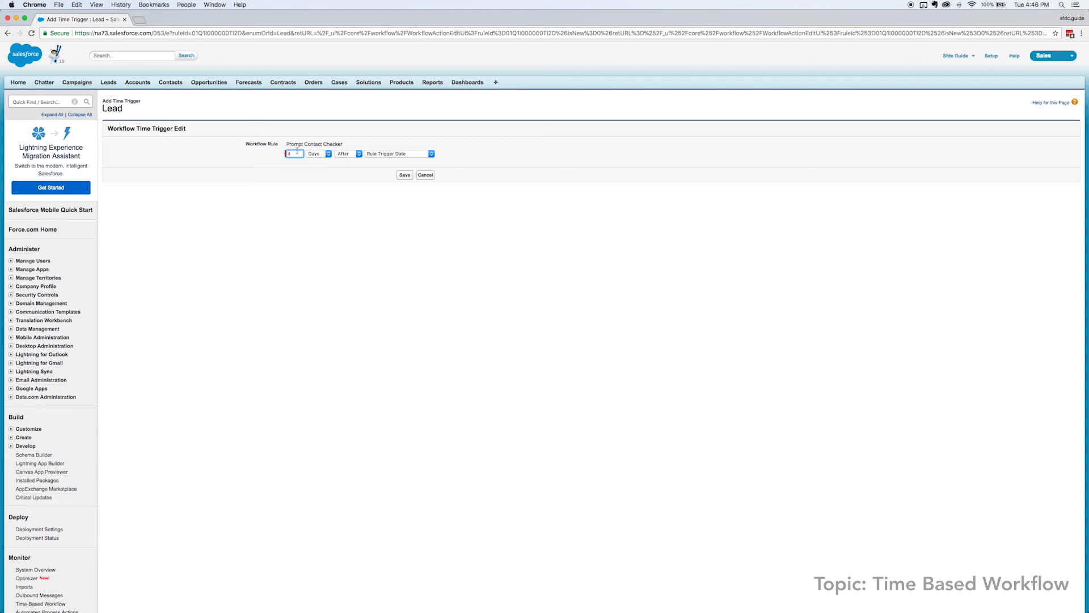
click(347, 154)
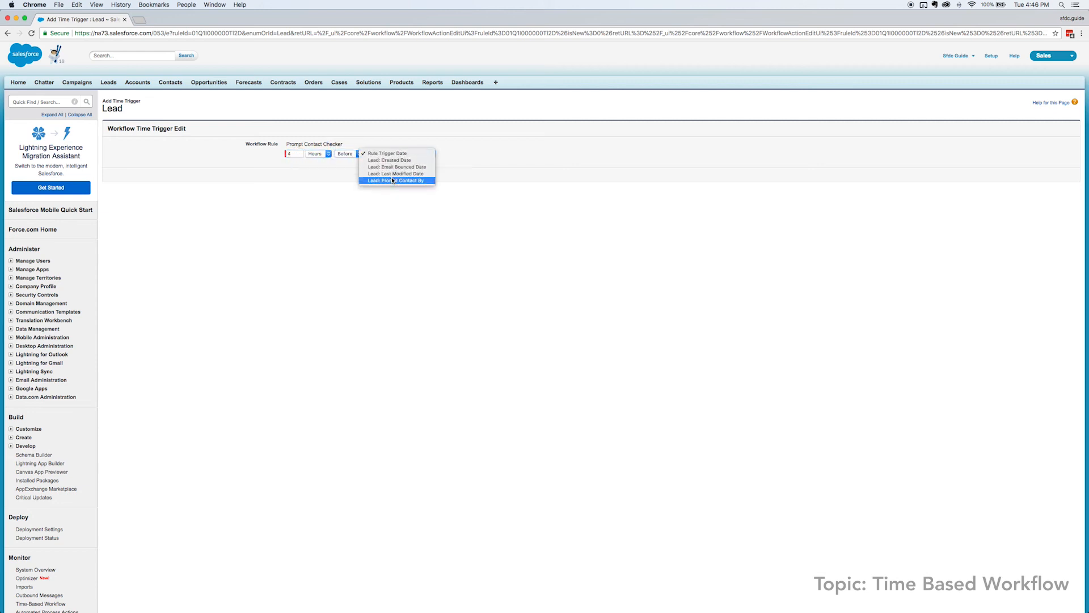
click(397, 181)
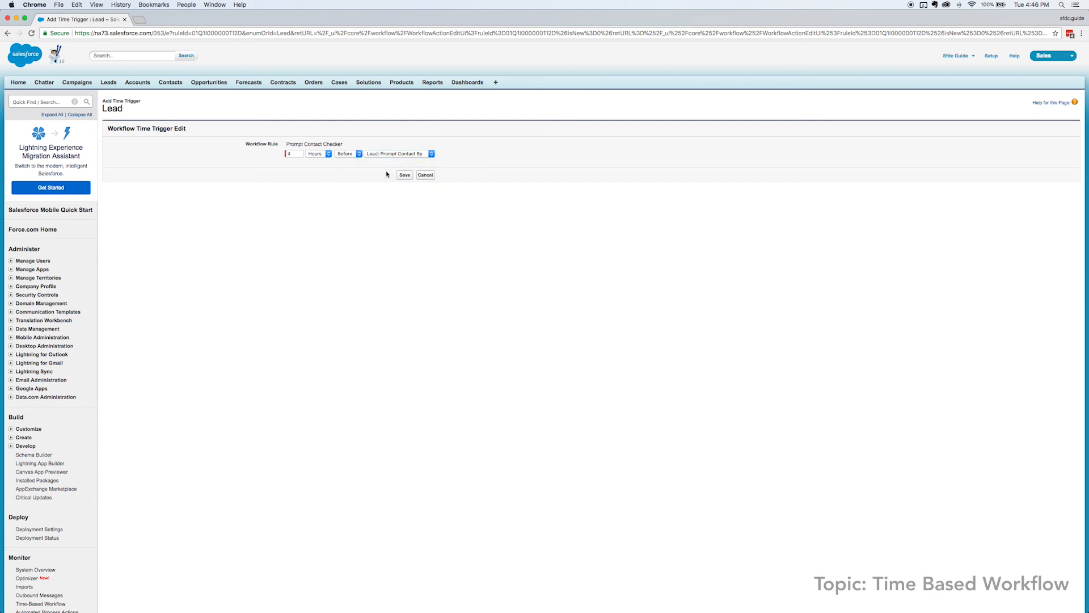
click(404, 175)
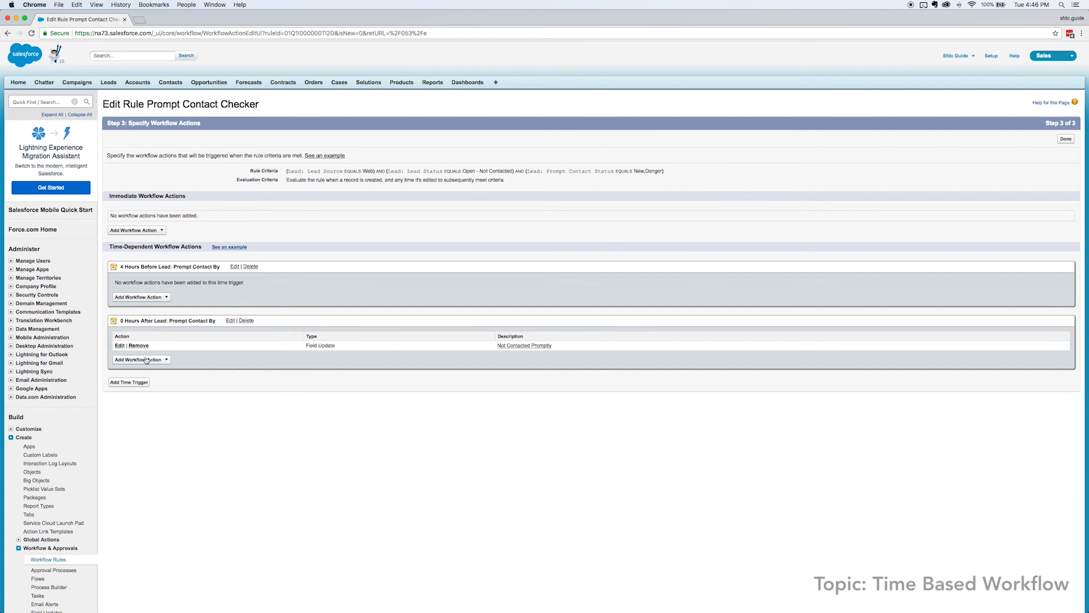
- Add a field update on the 4 Hours Before trigger setting Prompt Contact Status to Danger
click(140, 297)
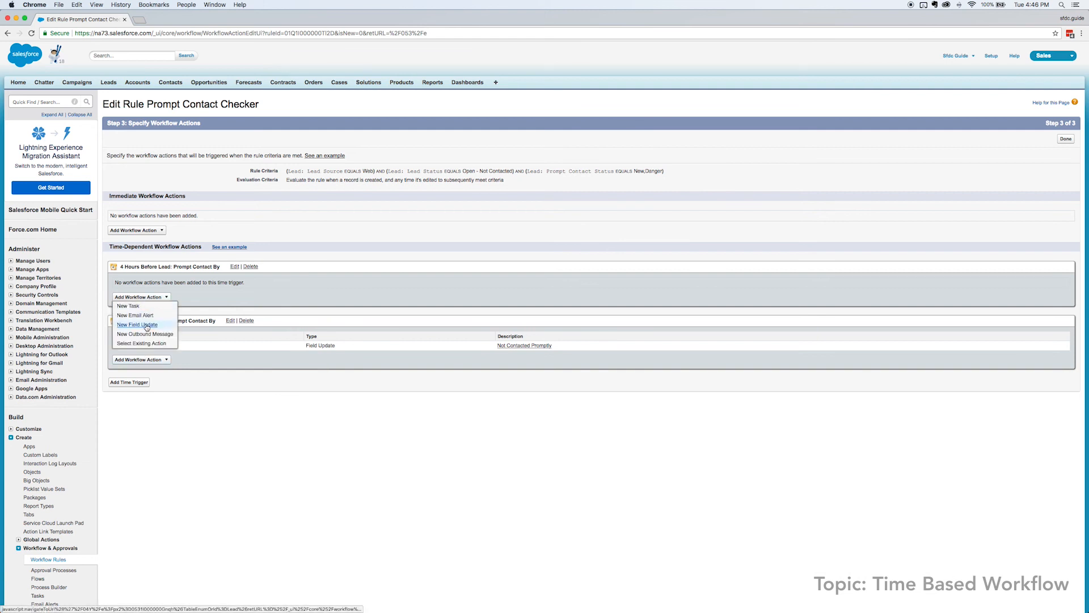
click(136, 324)
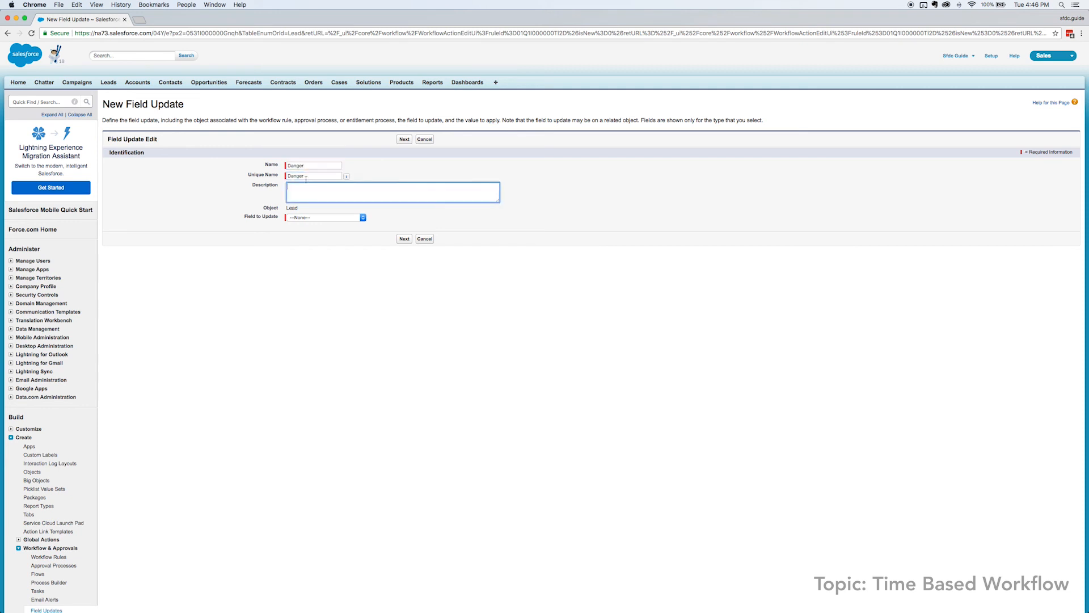
click(324, 217)
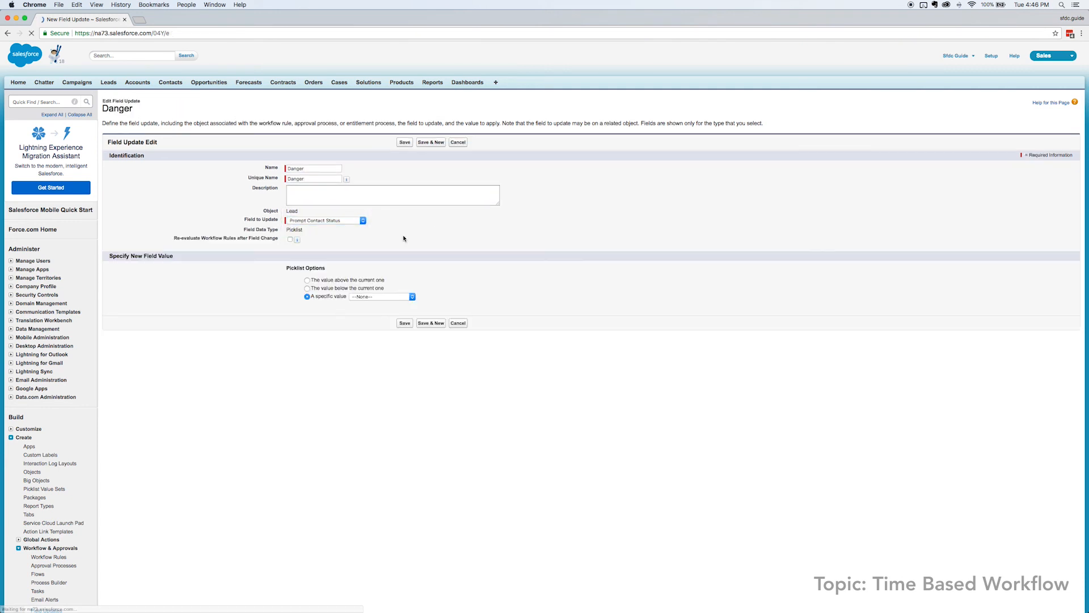
click(381, 297)
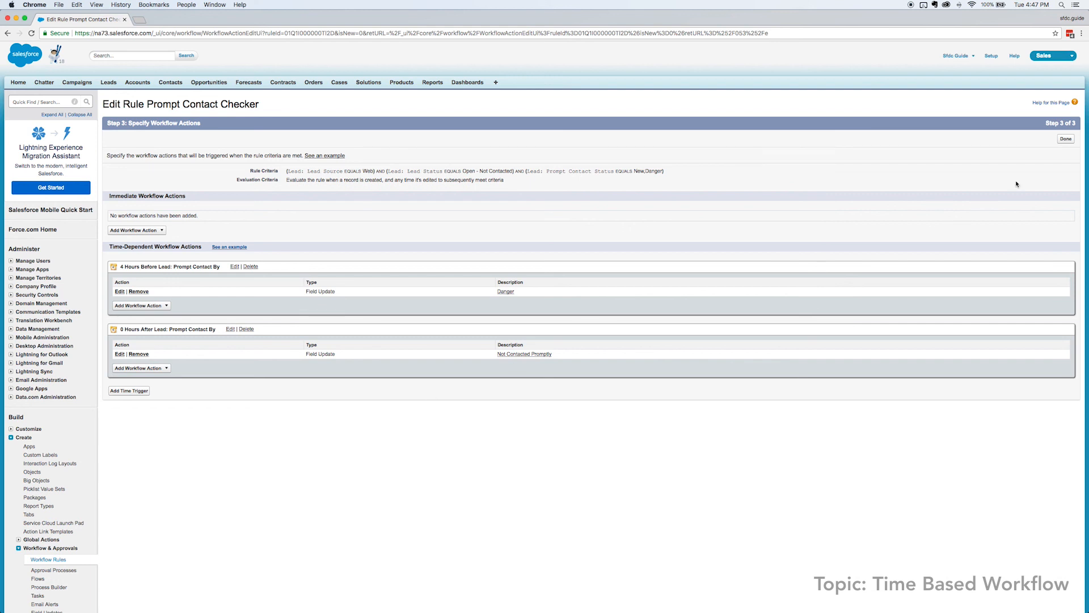
- Finish the workflow actions and activate the Prompt Contact Checker rule
click(1065, 139)
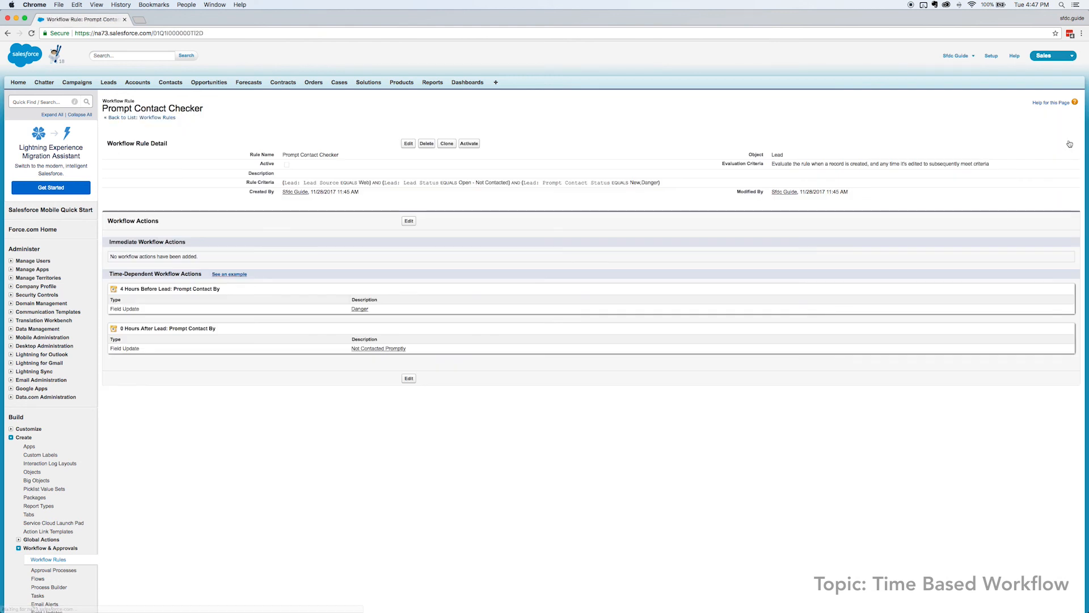
mouse_move(635, 459)
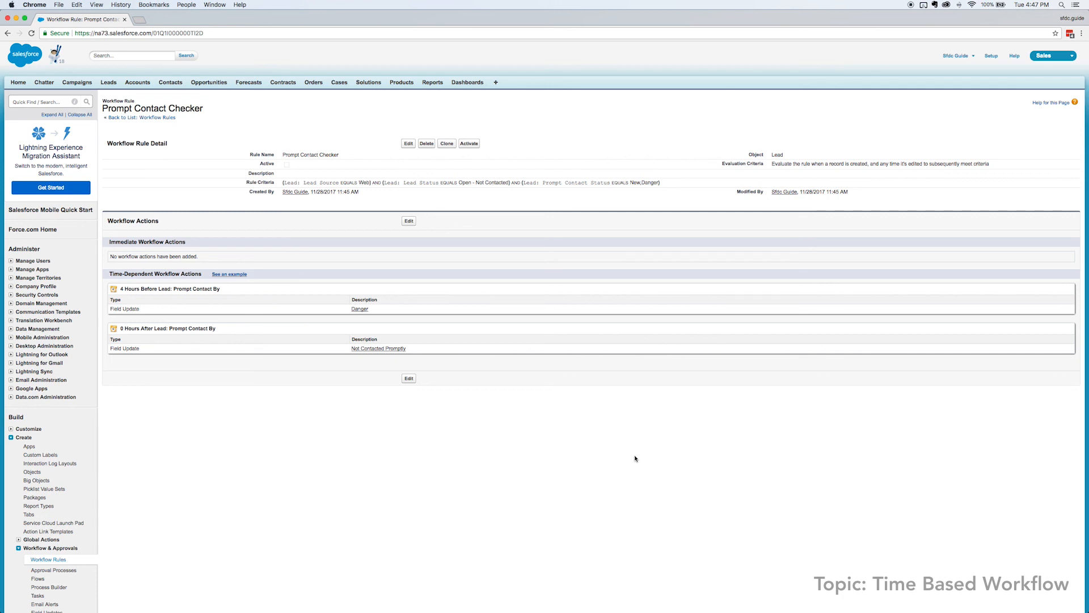
mouse_move(469, 145)
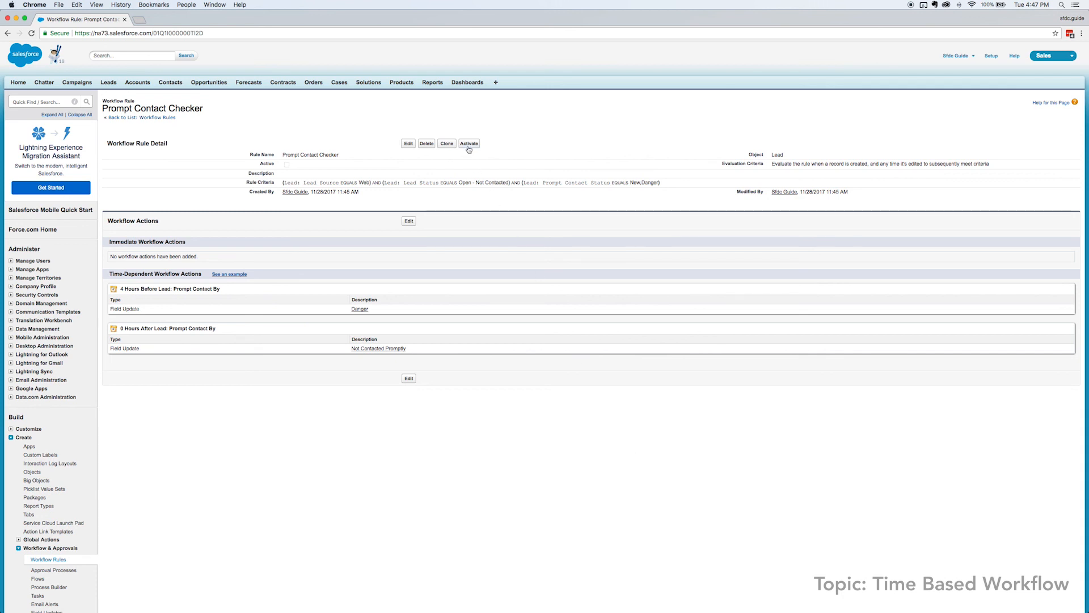
click(468, 143)
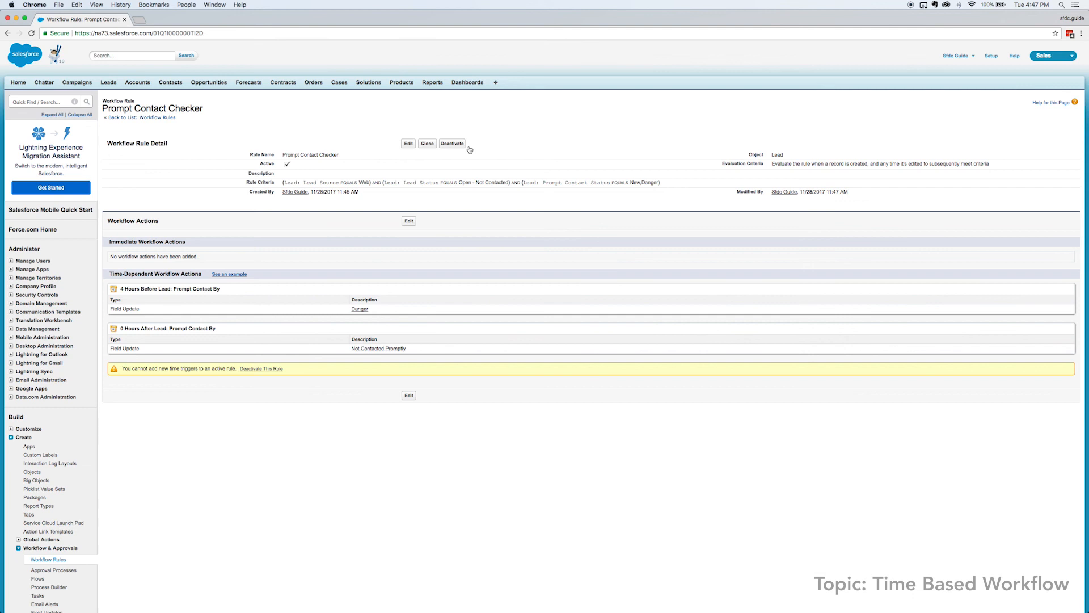
mouse_move(463, 447)
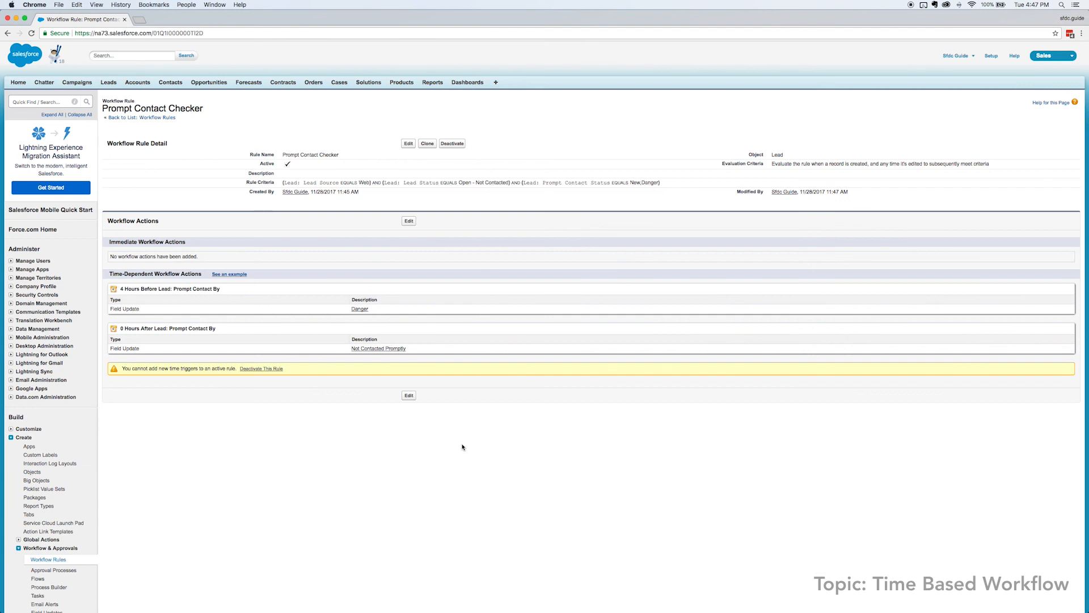